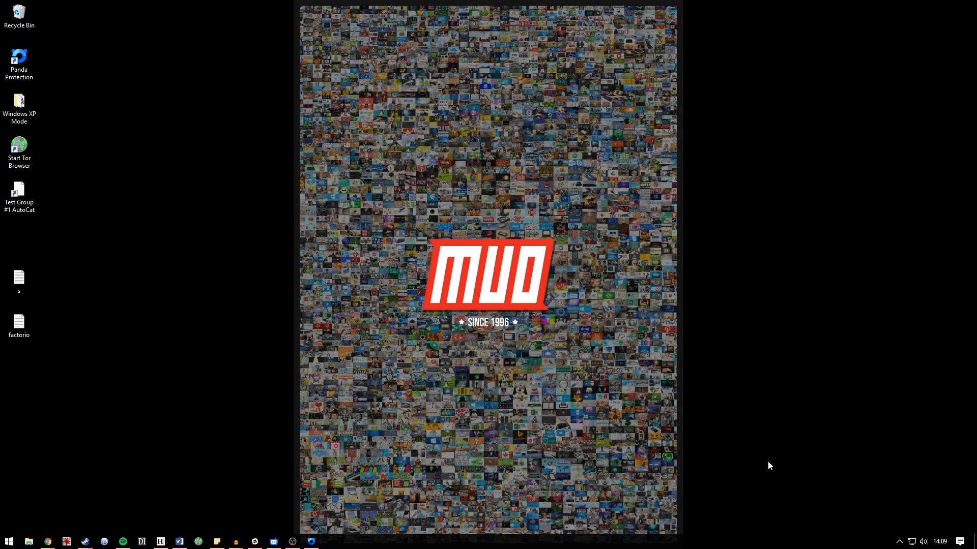
mouse_move(777, 477)
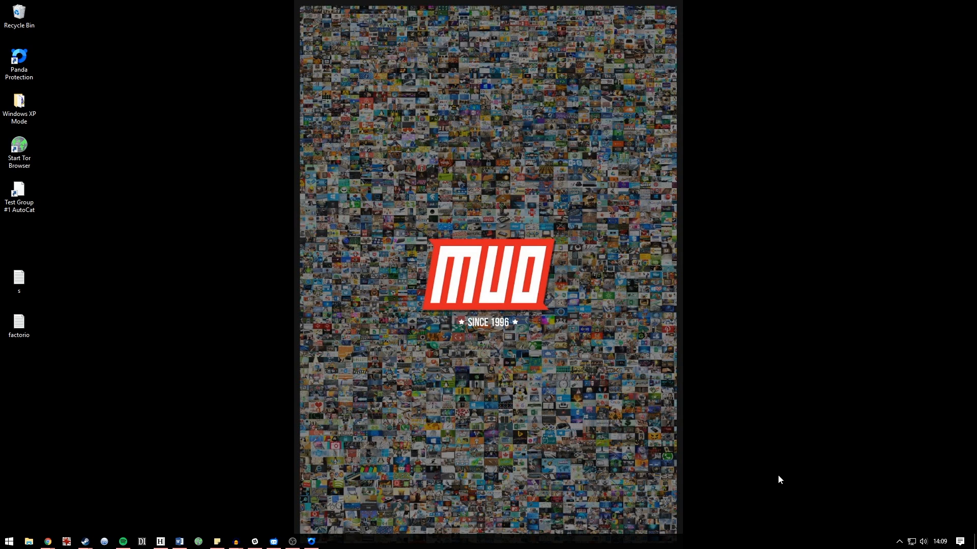
Expand the system tray's up-arrow to reveal the hidden notification icons
left_click(899, 541)
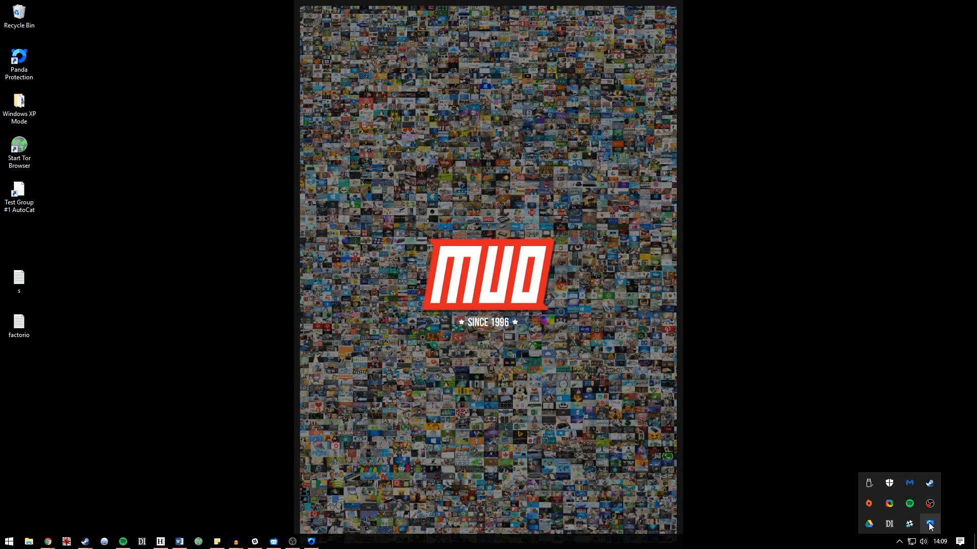
Open Panda Free Antivirus from its tray icon, showing the PC as protected
left_click(929, 524)
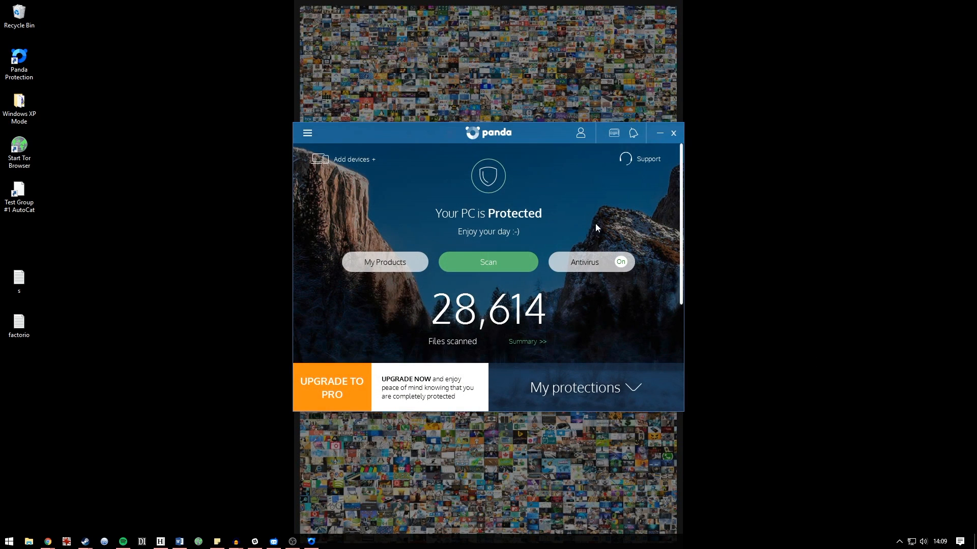
mouse_move(521, 136)
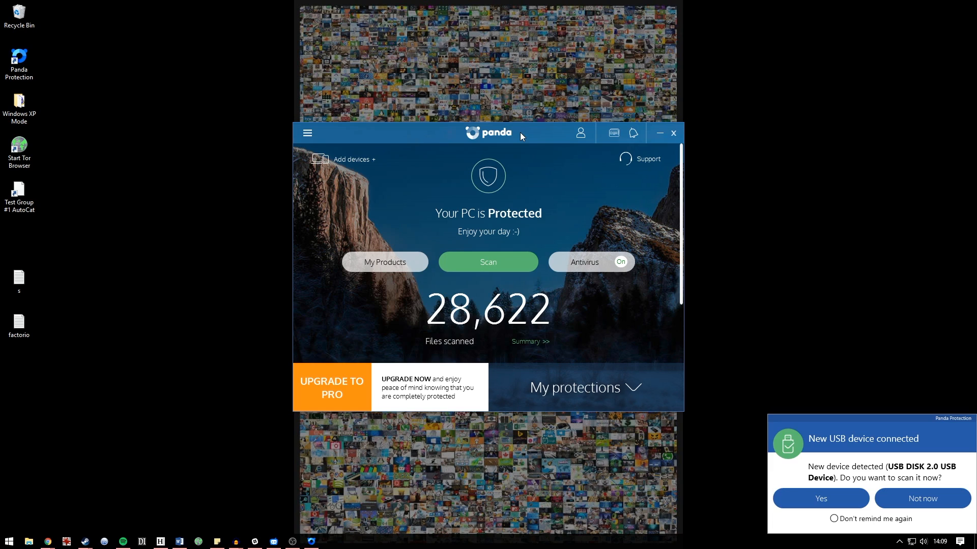
mouse_move(858, 478)
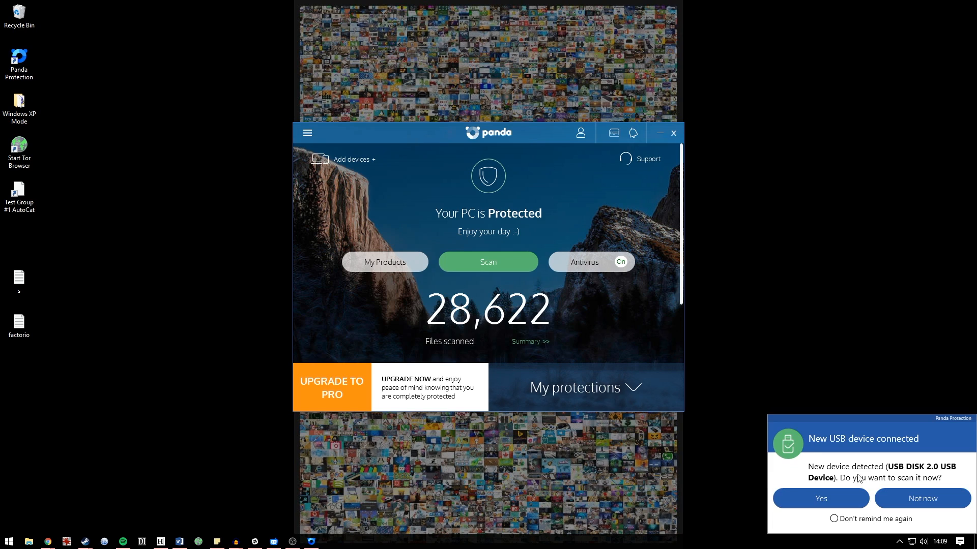
mouse_move(821, 498)
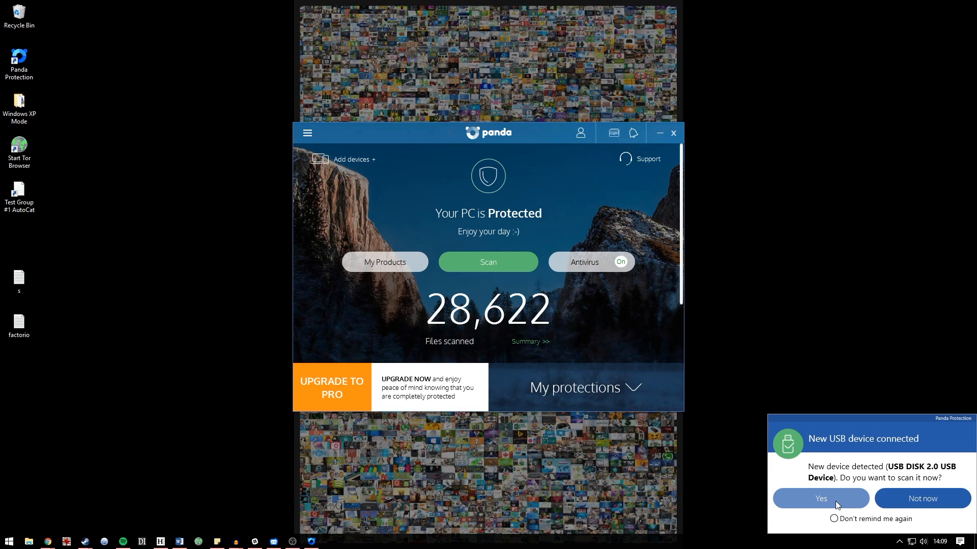
Scan the new USB drive (303 files, 0 detected) and close the results
left_click(820, 499)
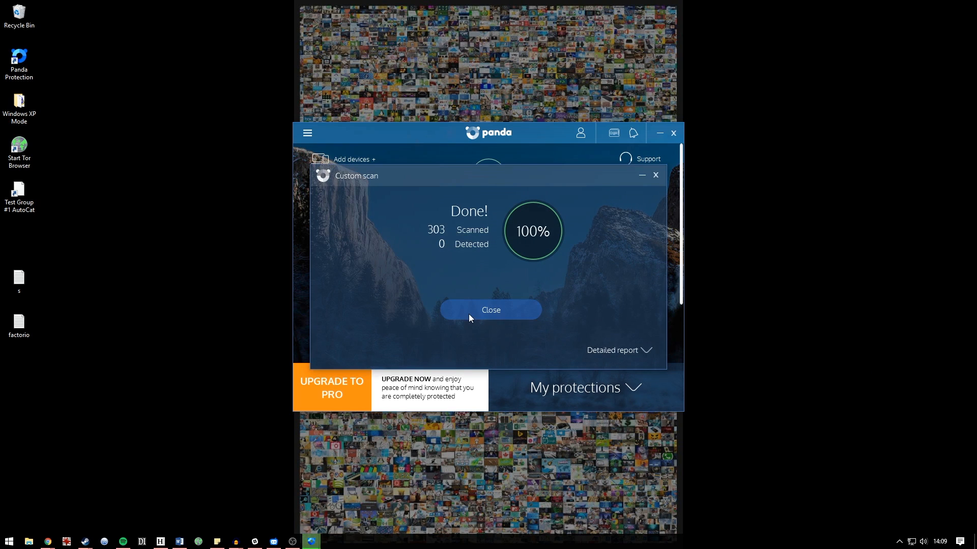
mouse_move(455, 257)
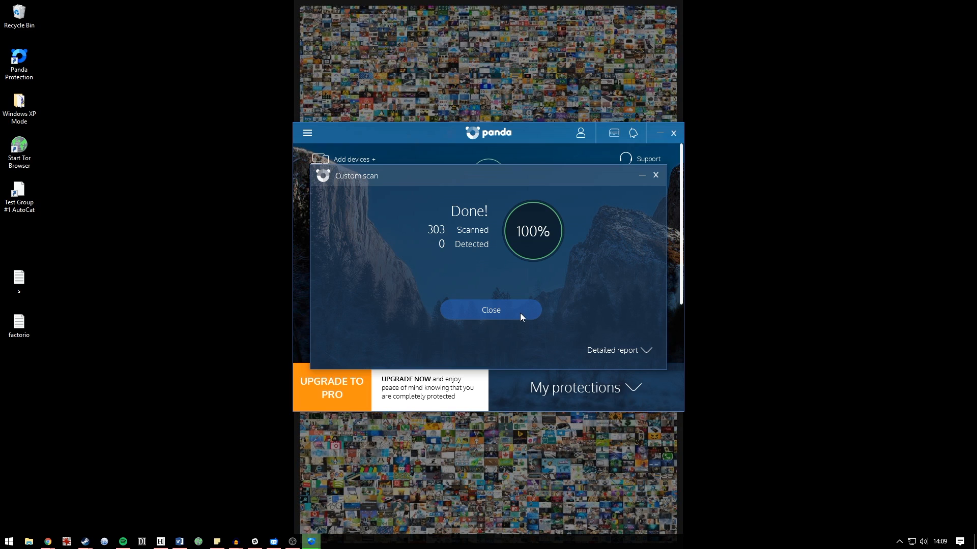
left_click(489, 310)
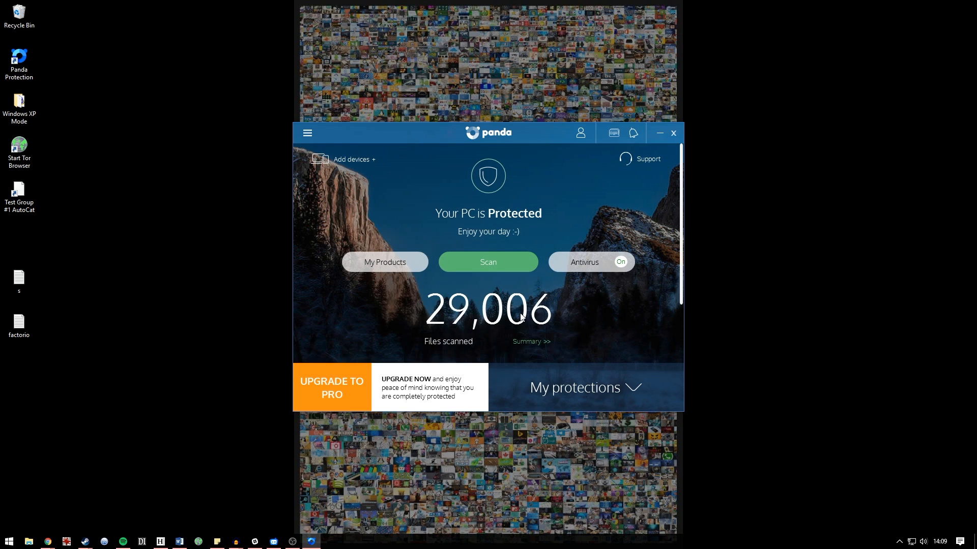
mouse_move(592, 314)
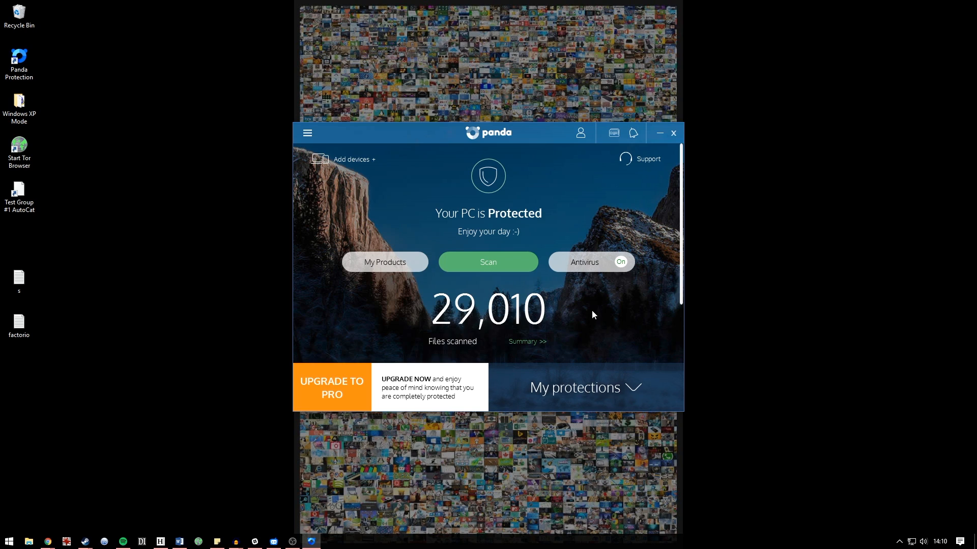
mouse_move(365, 212)
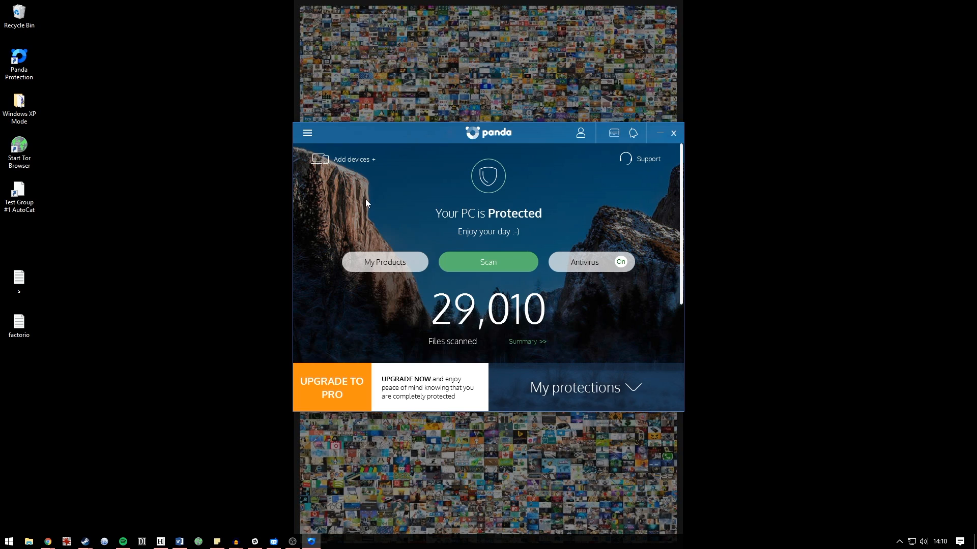
mouse_move(360, 200)
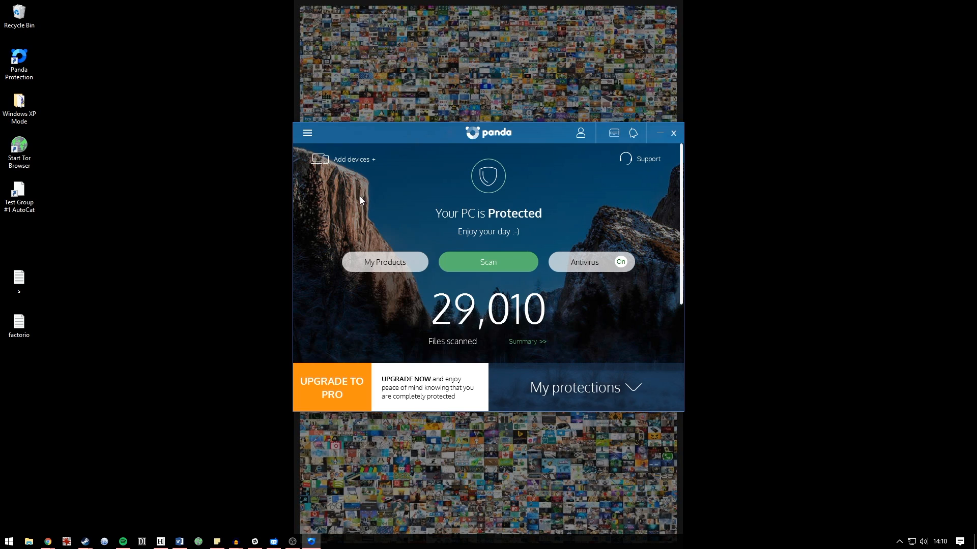
mouse_move(355, 198)
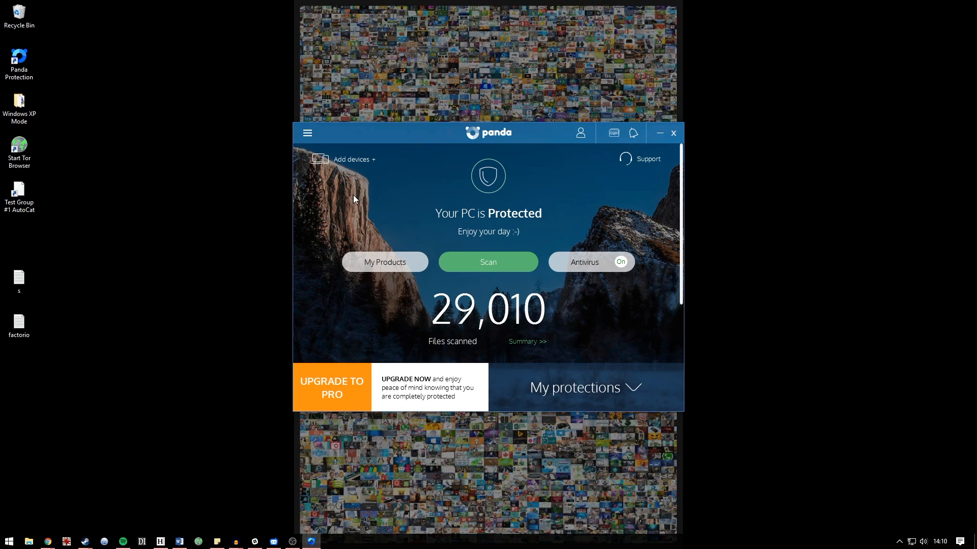
mouse_move(306, 133)
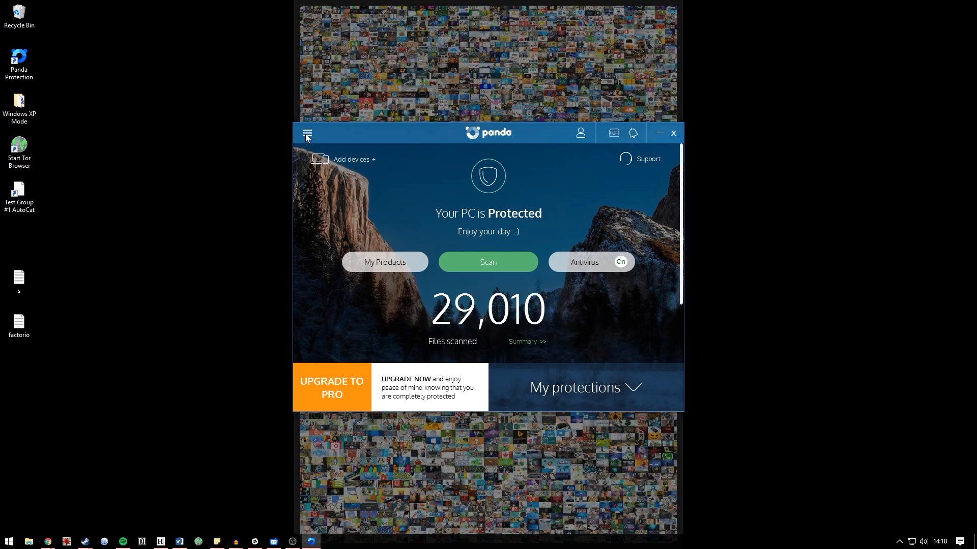
Open Panda's Settings from the menu and select the USB Protection section
left_click(306, 133)
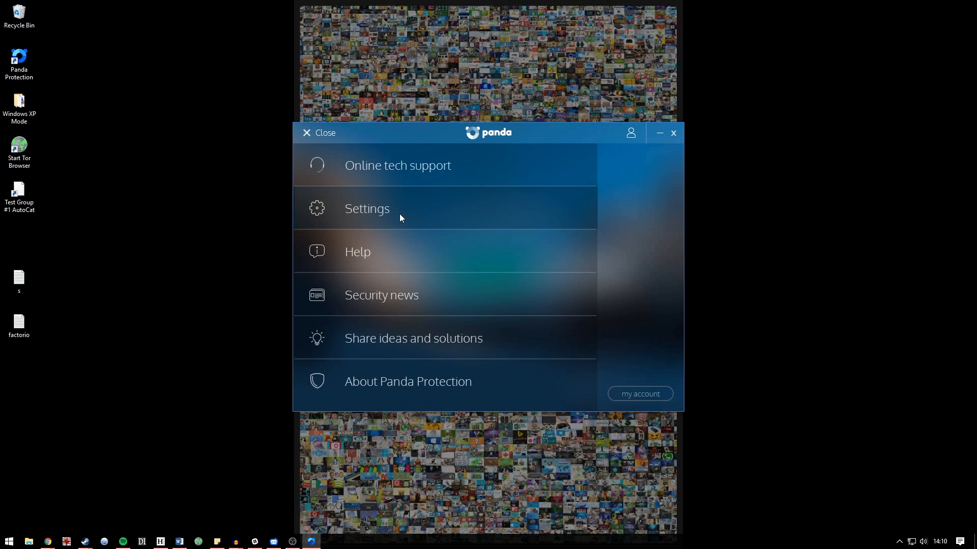
left_click(366, 209)
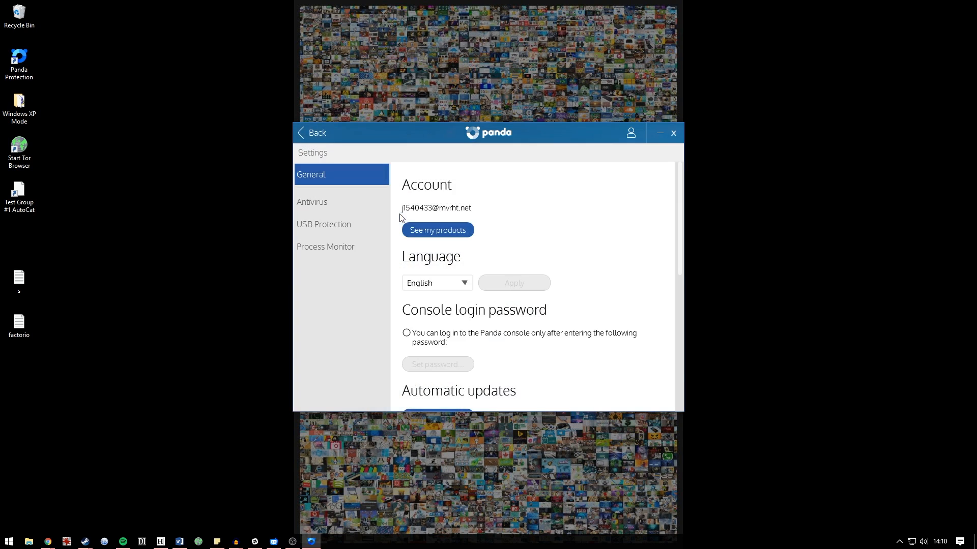
left_click(324, 224)
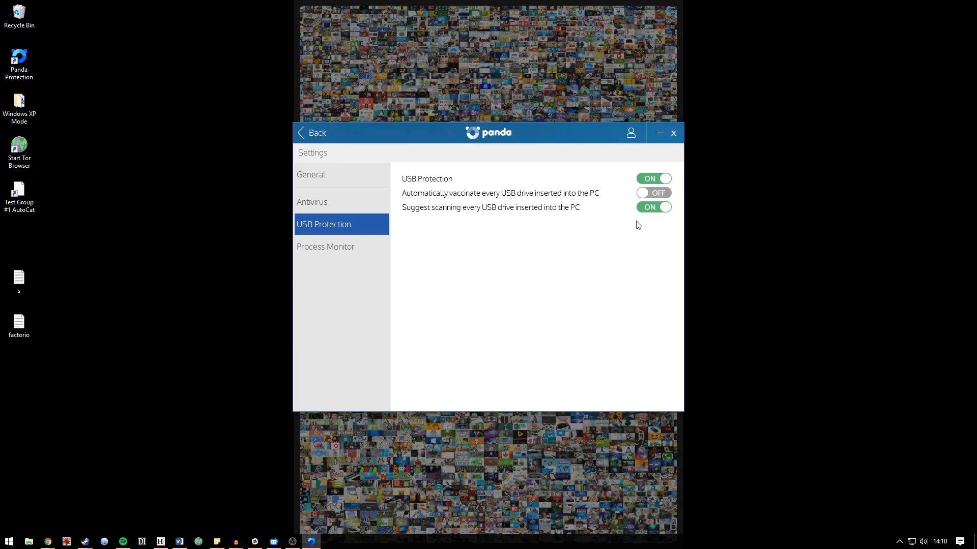
mouse_move(472, 187)
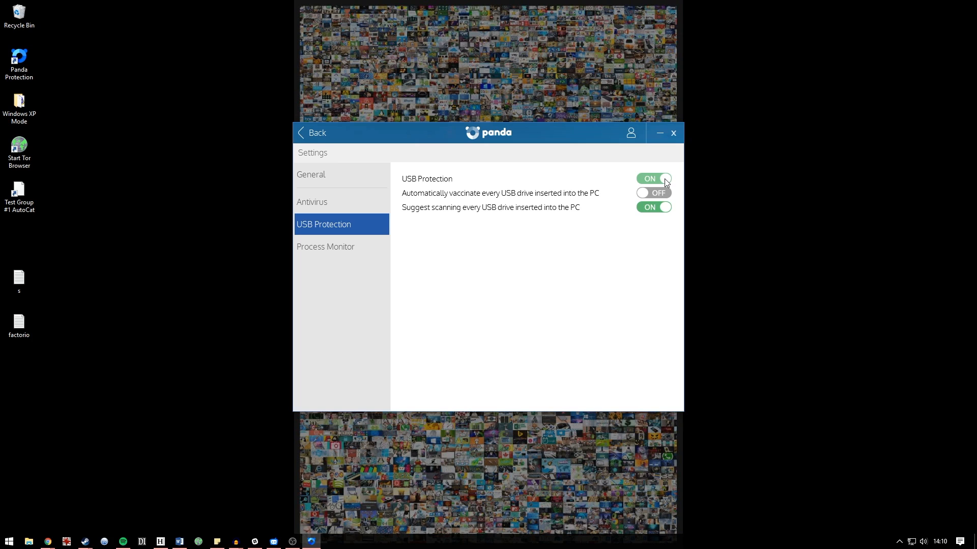
mouse_move(478, 200)
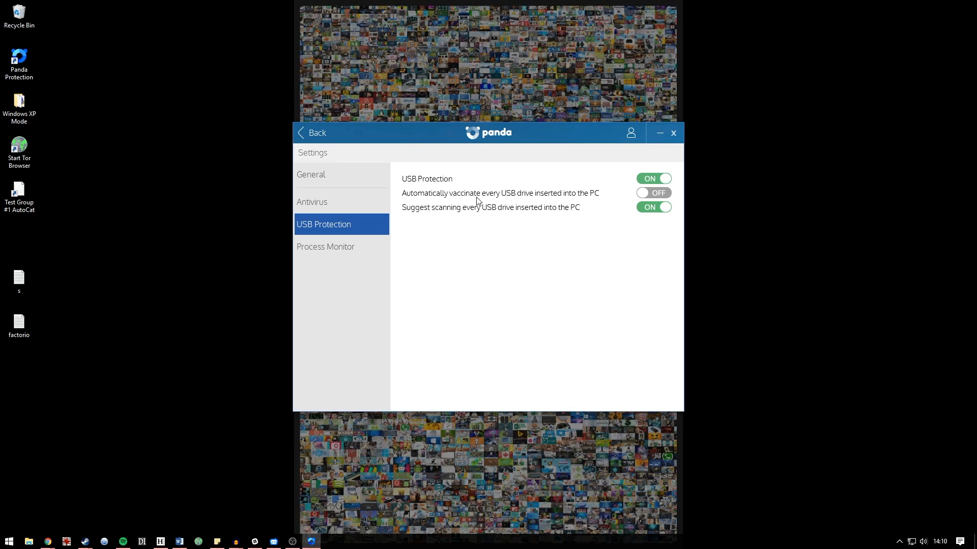
mouse_move(602, 207)
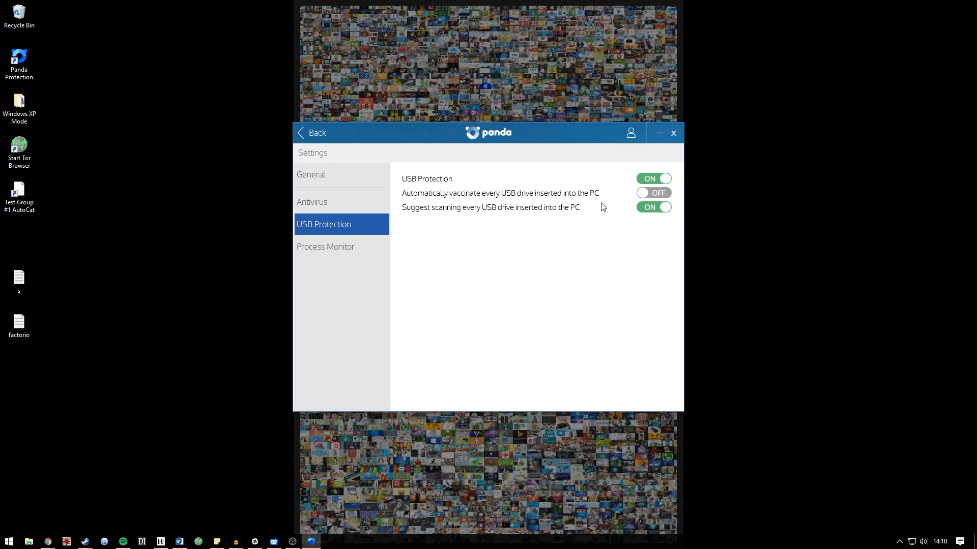
mouse_move(619, 203)
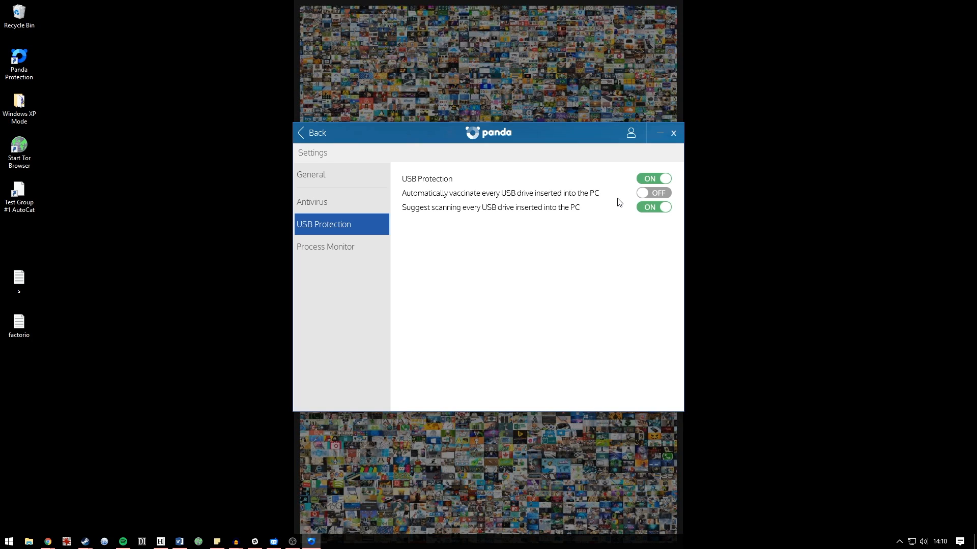
mouse_move(777, 159)
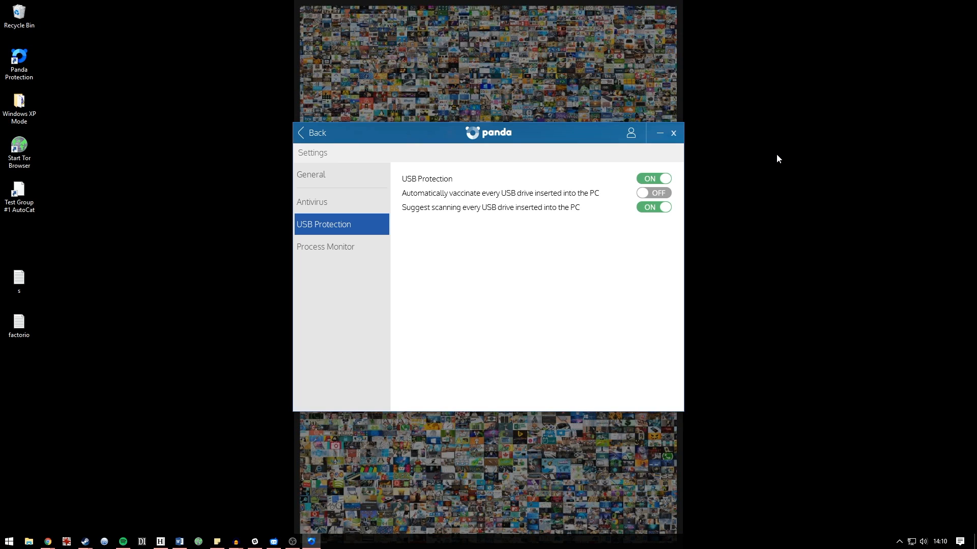
mouse_move(625, 220)
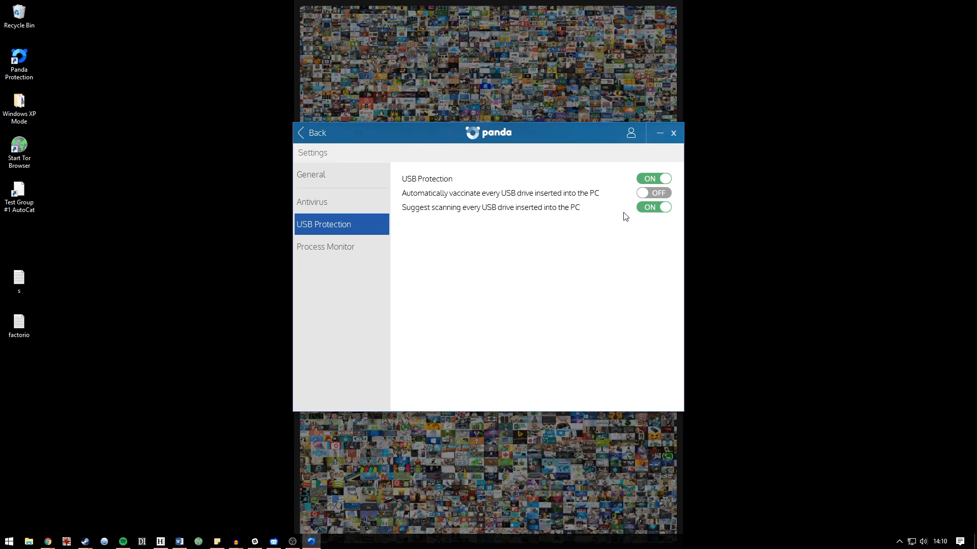
mouse_move(442, 220)
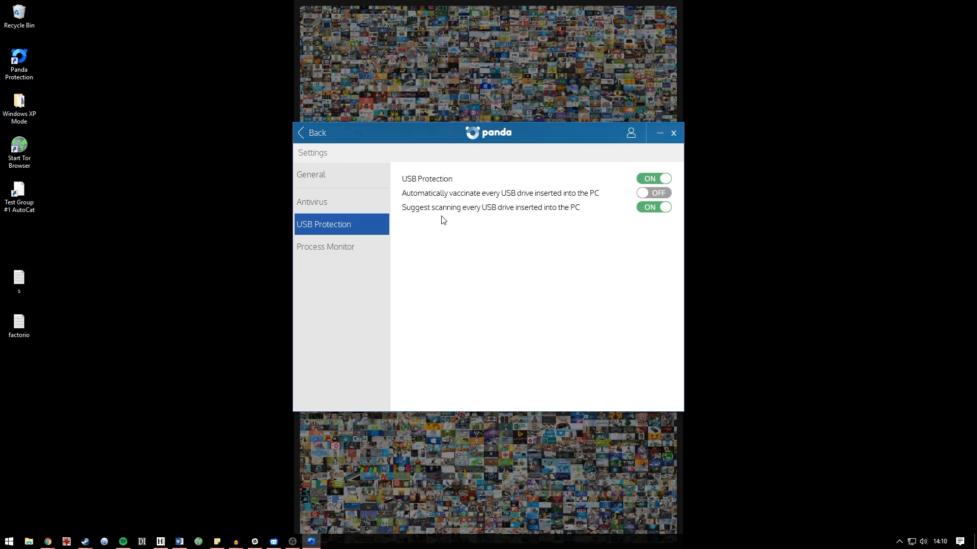
mouse_move(541, 220)
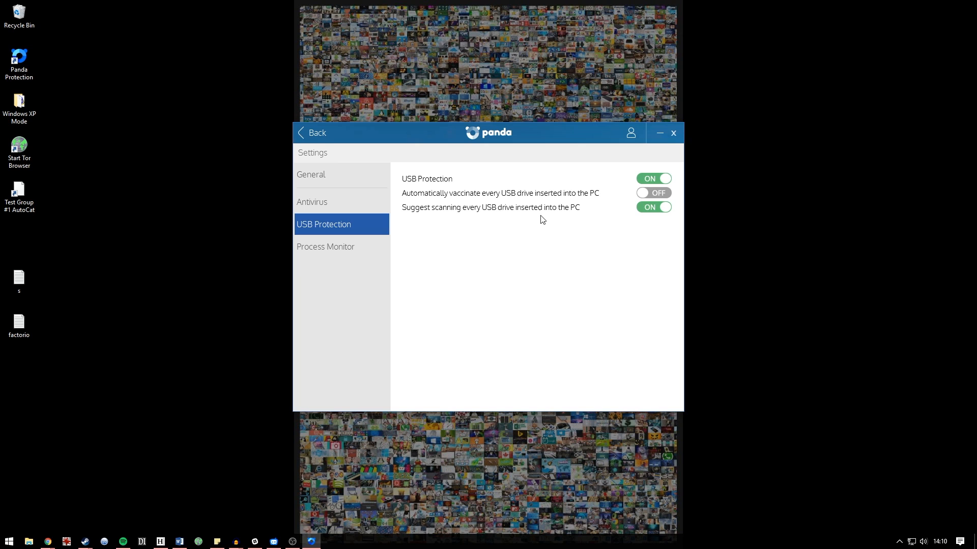
mouse_move(564, 218)
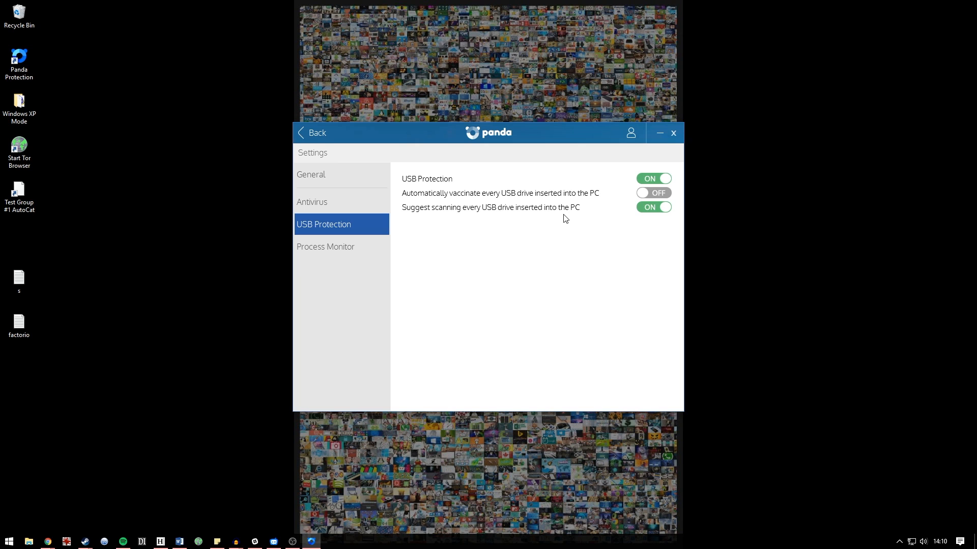
Close the Panda Free Antivirus settings window
left_click(673, 132)
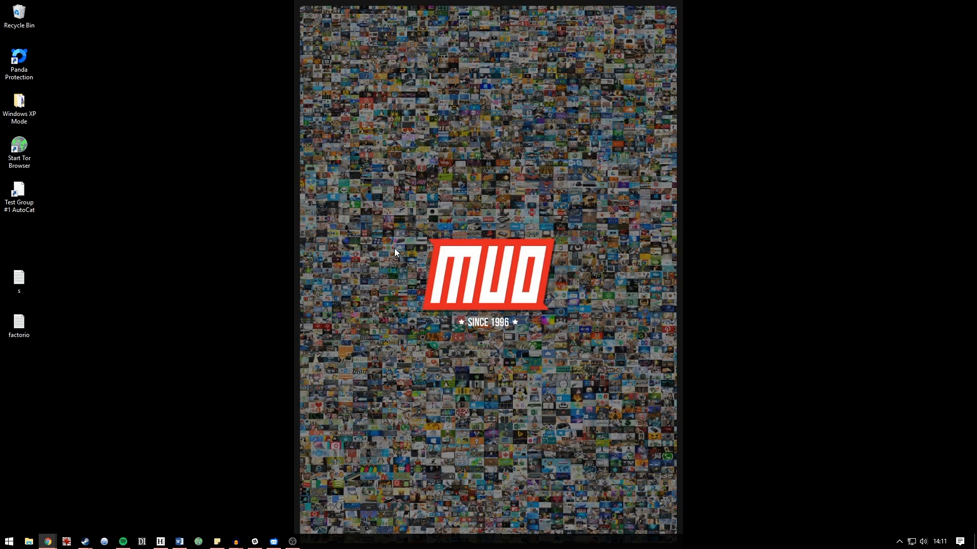
mouse_move(354, 313)
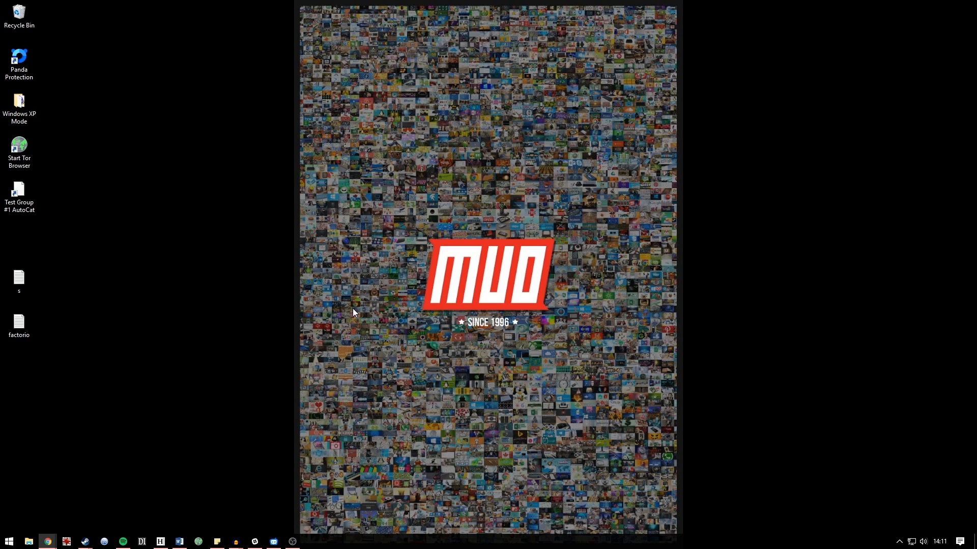
mouse_move(175, 418)
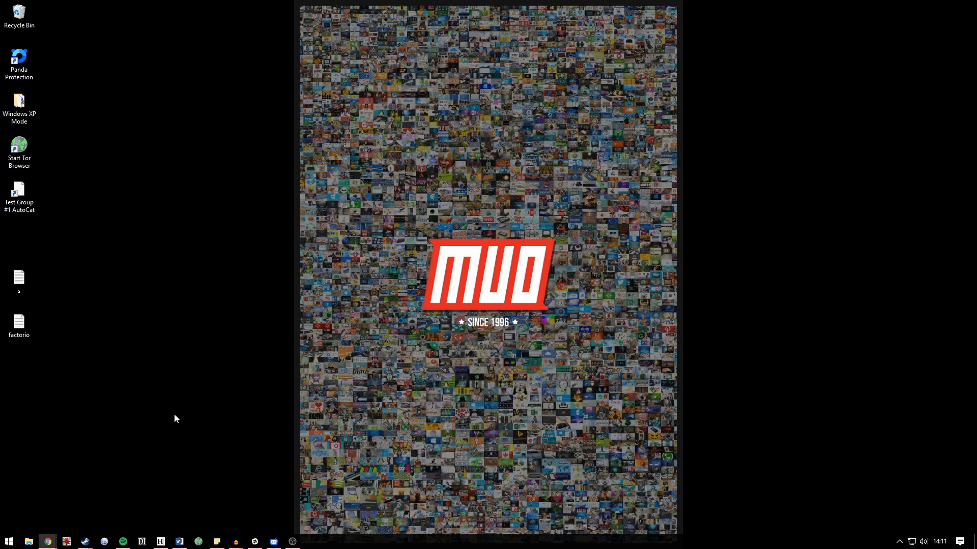
mouse_move(326, 497)
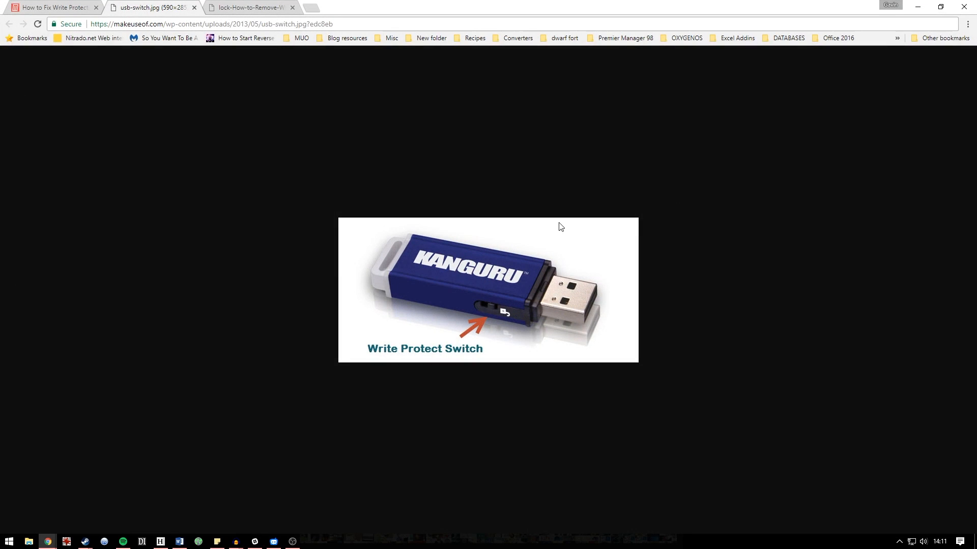
mouse_move(589, 363)
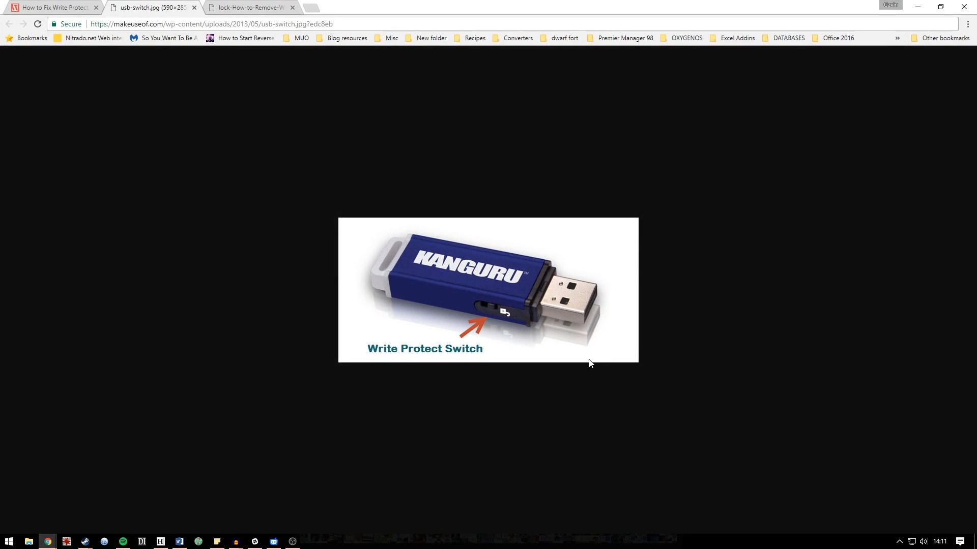
mouse_move(504, 319)
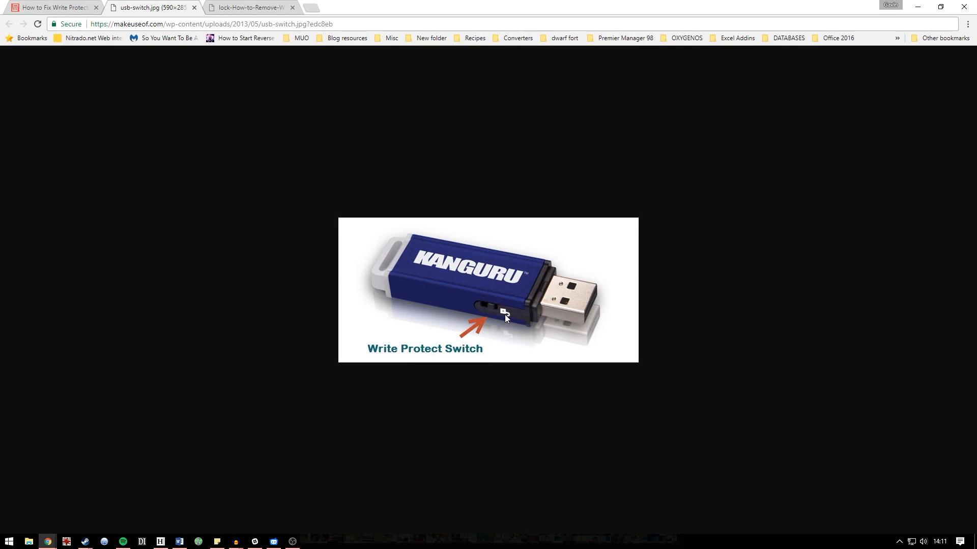
mouse_move(486, 312)
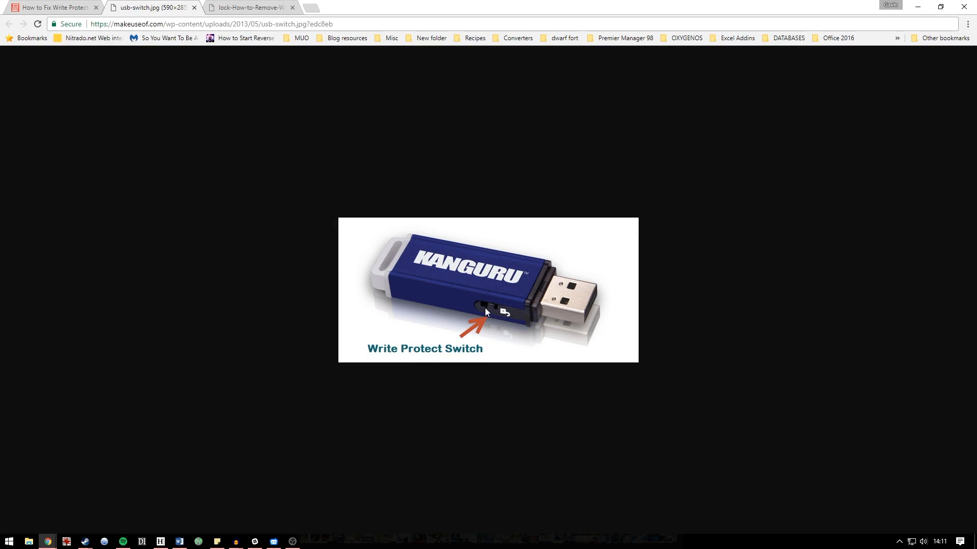
mouse_move(486, 311)
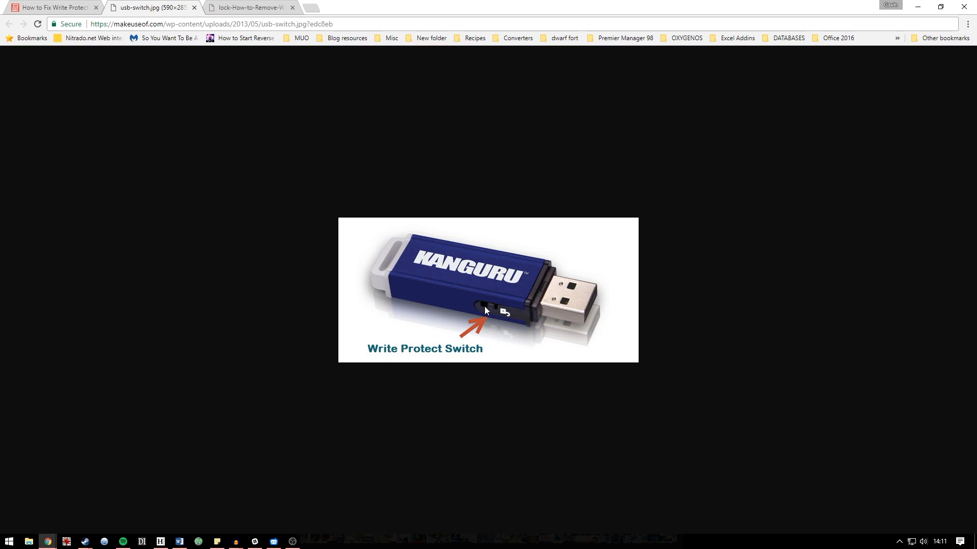
mouse_move(262, 11)
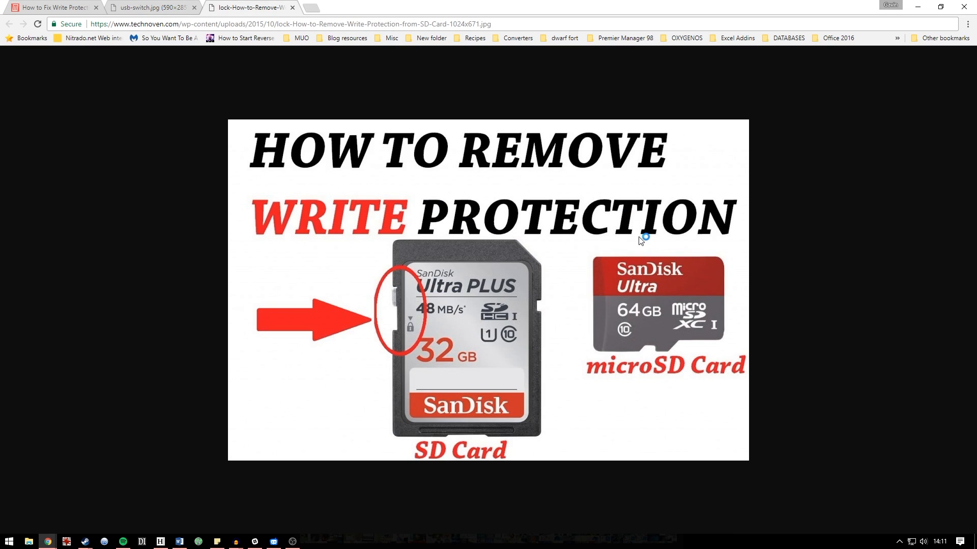
mouse_move(502, 117)
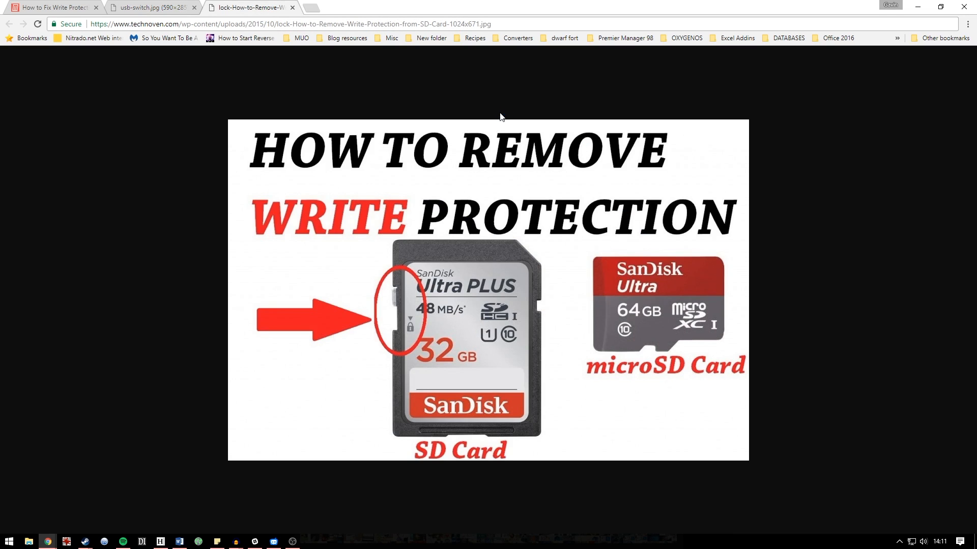
mouse_move(422, 338)
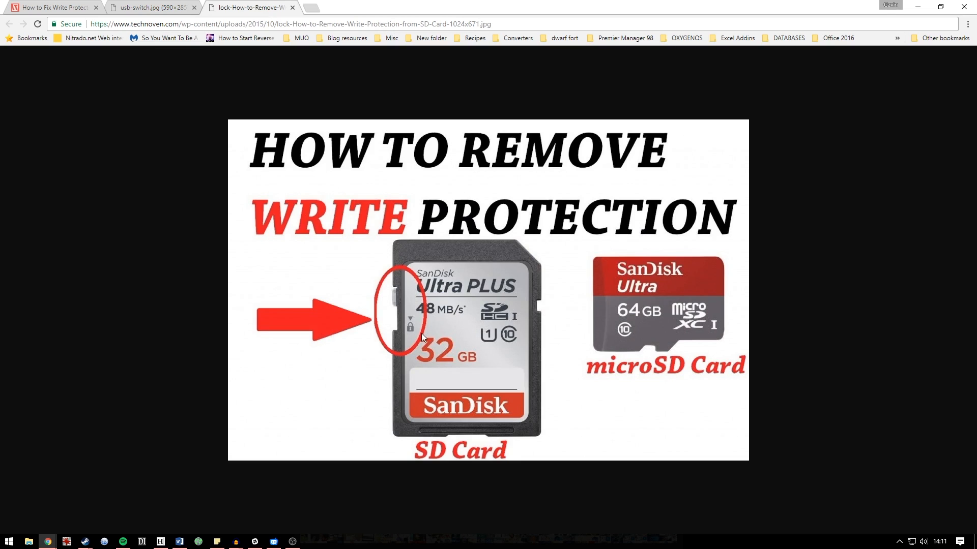
mouse_move(410, 337)
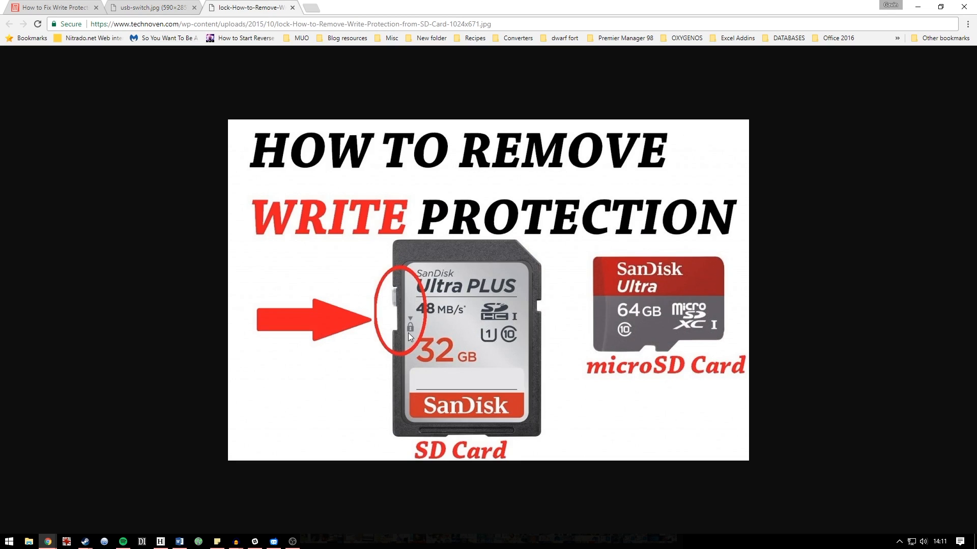
mouse_move(472, 333)
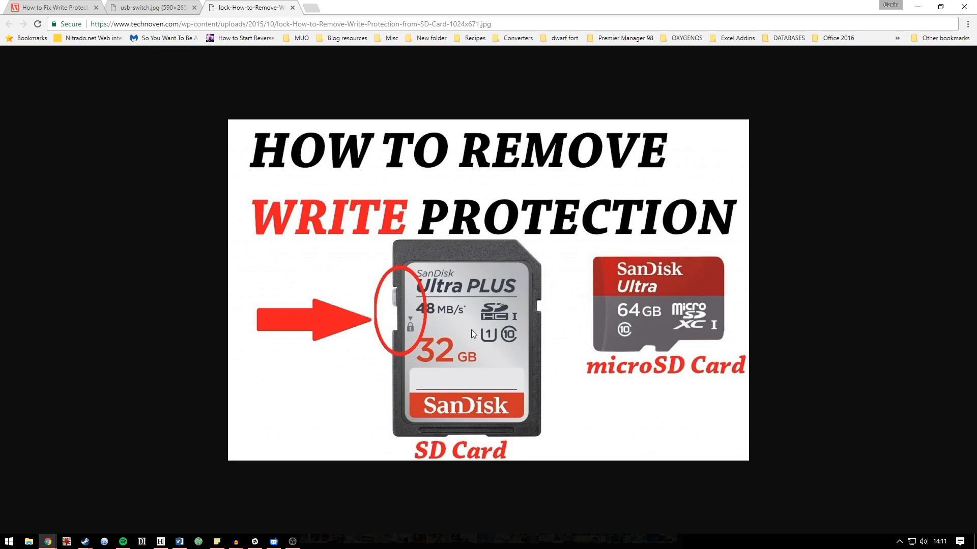
mouse_move(527, 327)
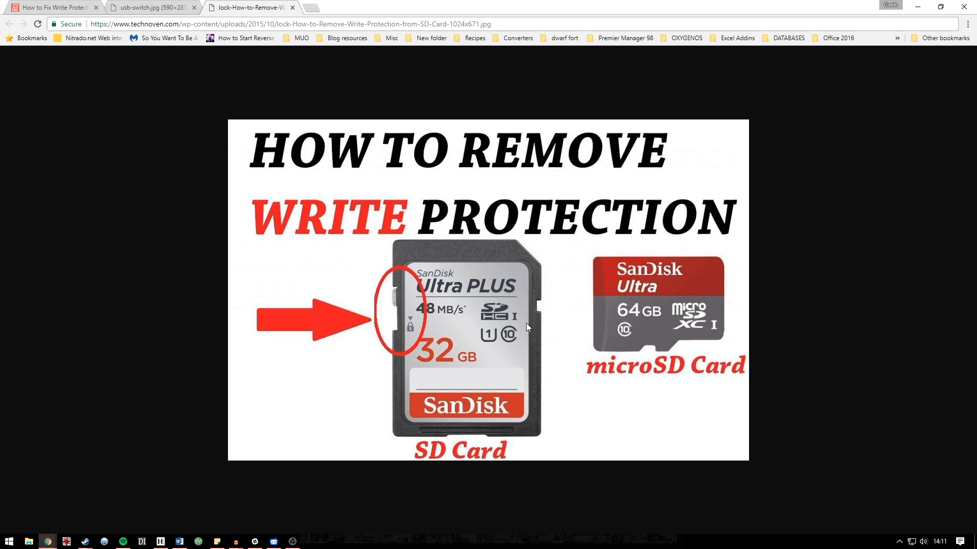
mouse_move(537, 305)
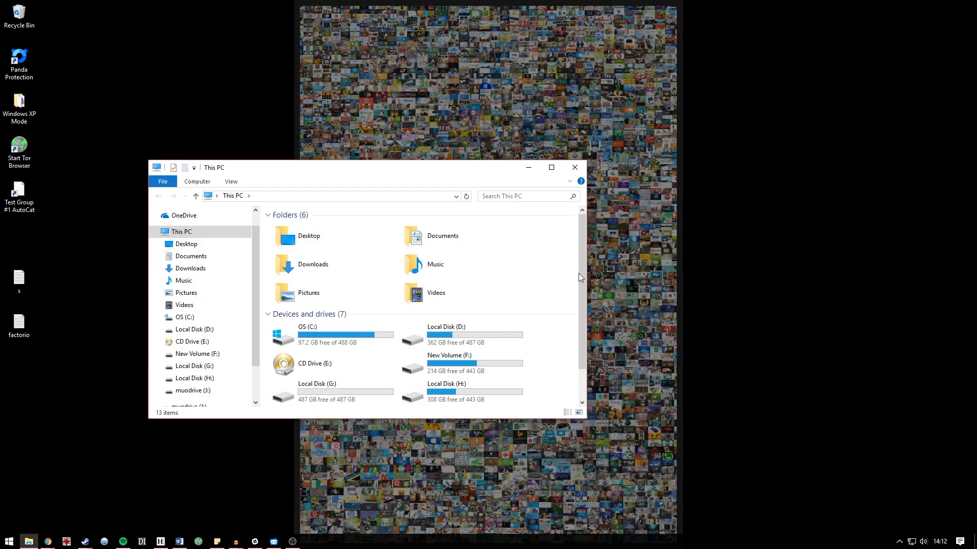
View muodrive (J:) properties, confirming NTFS with 7.42 GB free, then close Explorer
scroll("down", 3)
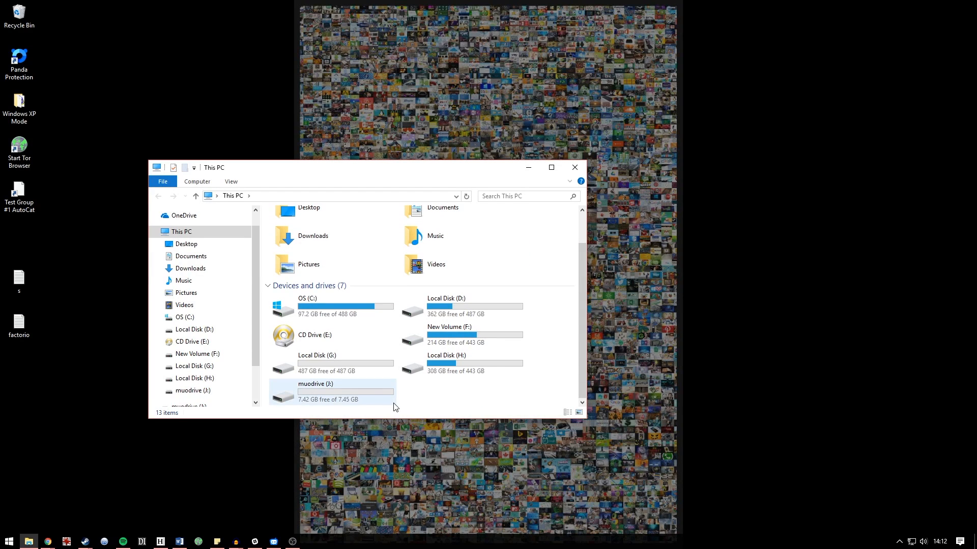
left_click(316, 392)
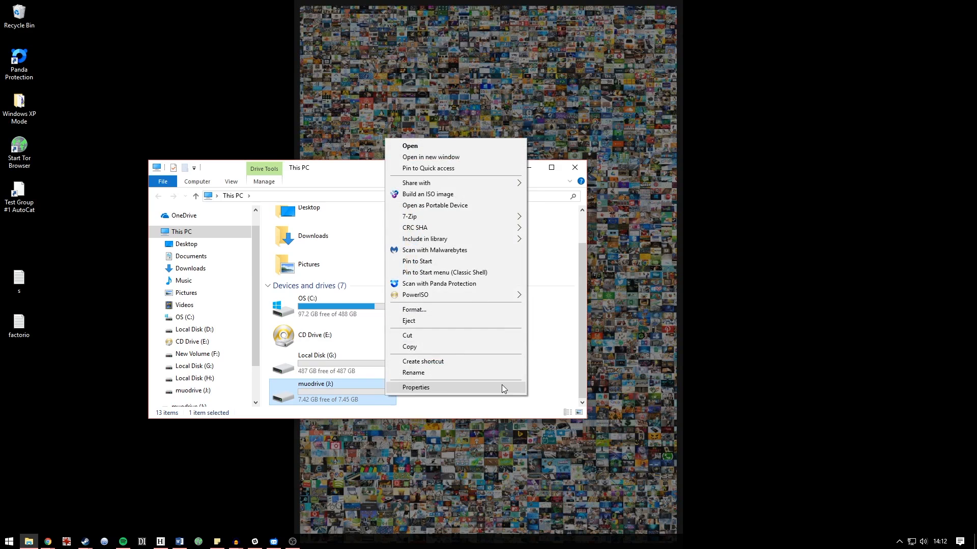
left_click(415, 388)
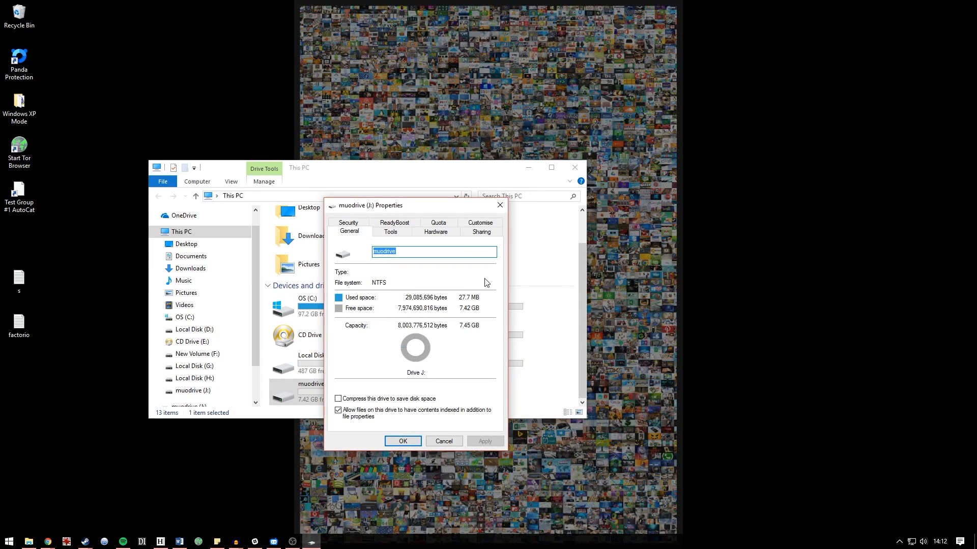
mouse_move(402, 441)
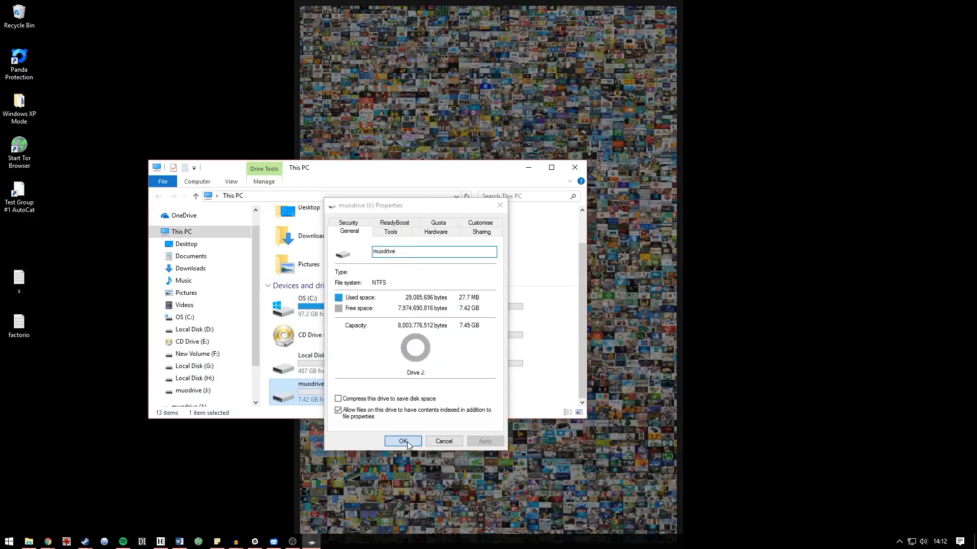
left_click(403, 441)
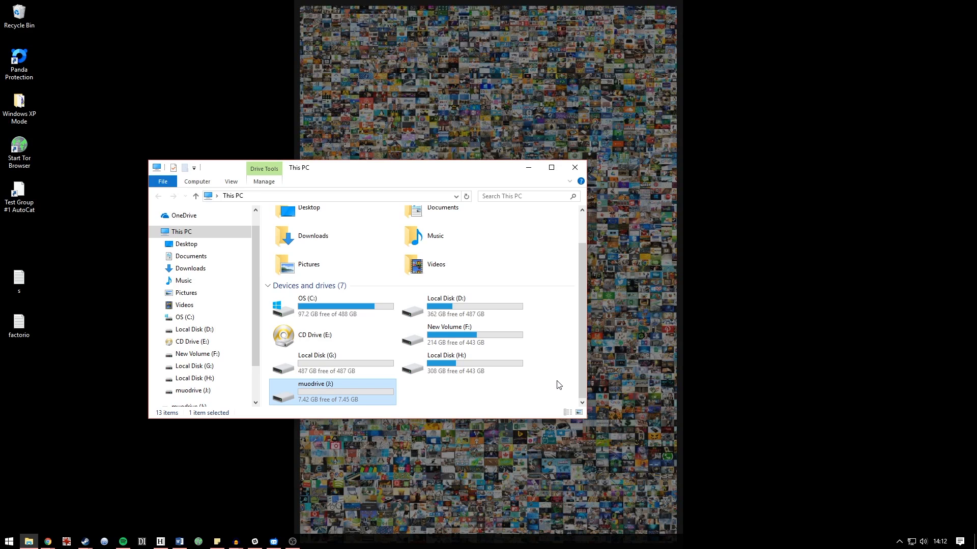
left_click(573, 167)
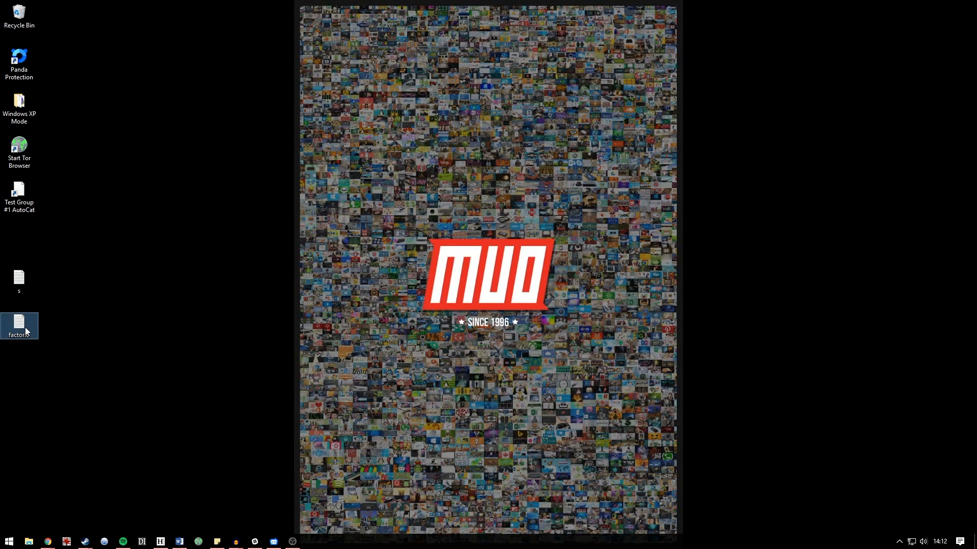
right_click(18, 326)
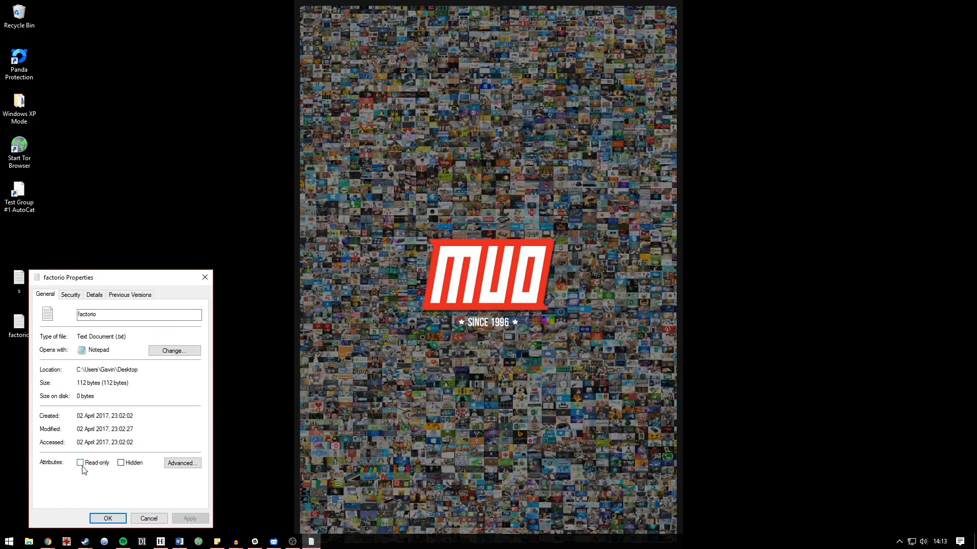
mouse_move(106, 491)
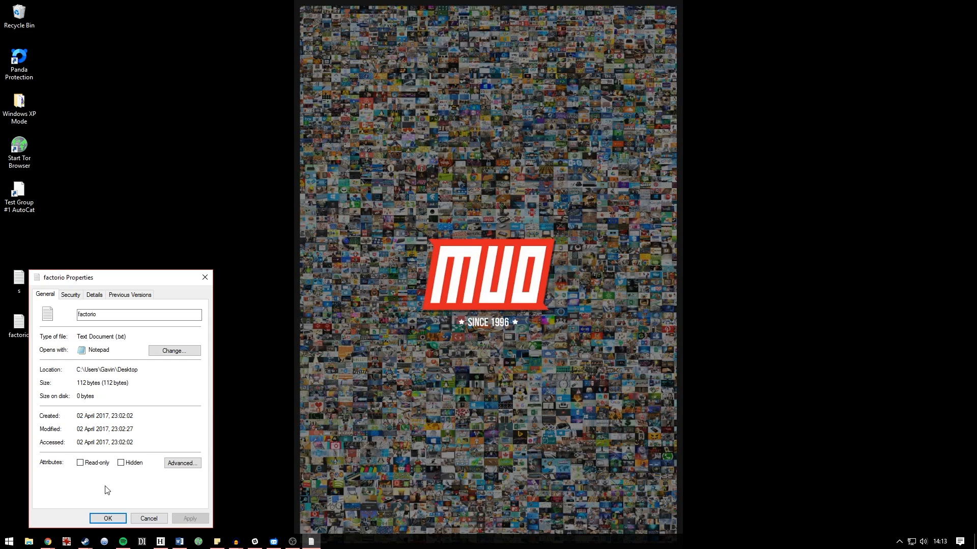
left_click(107, 519)
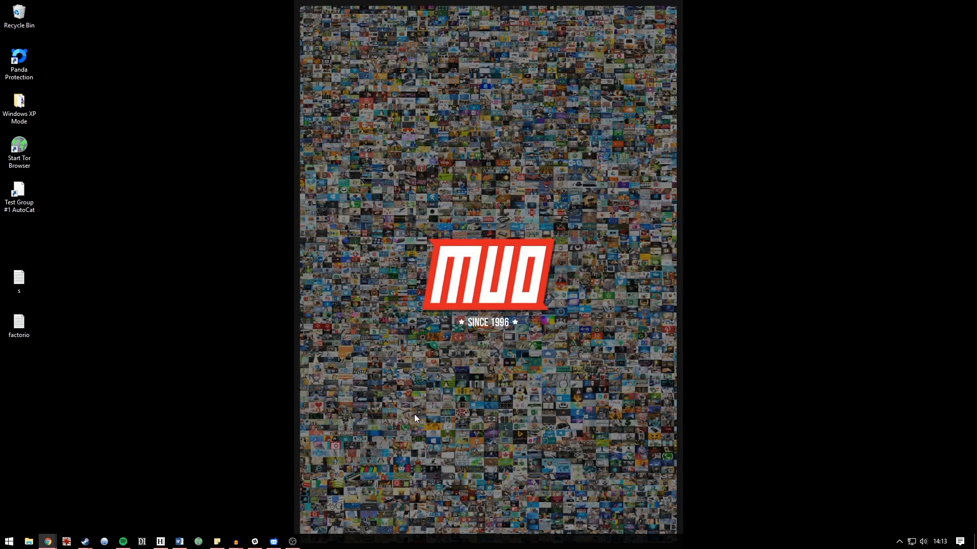
Launch Command Prompt (Admin) from the Start right-click menu and start diskpart
right_click(9, 541)
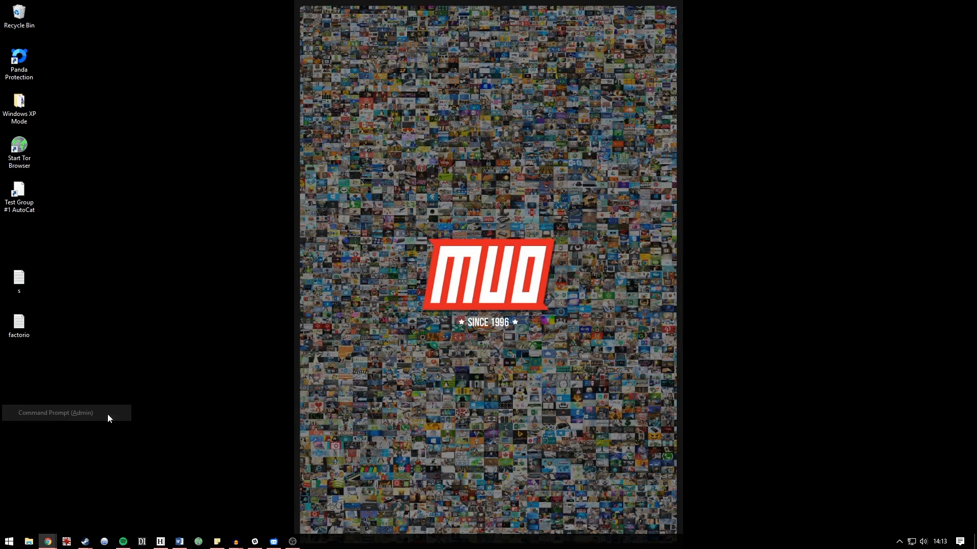
left_click(55, 413)
type("d")
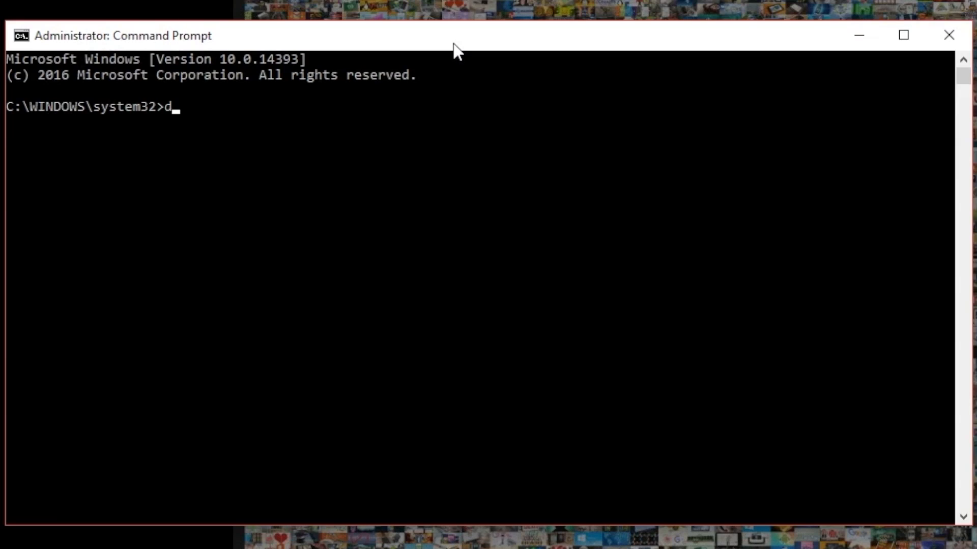
type("iskpart")
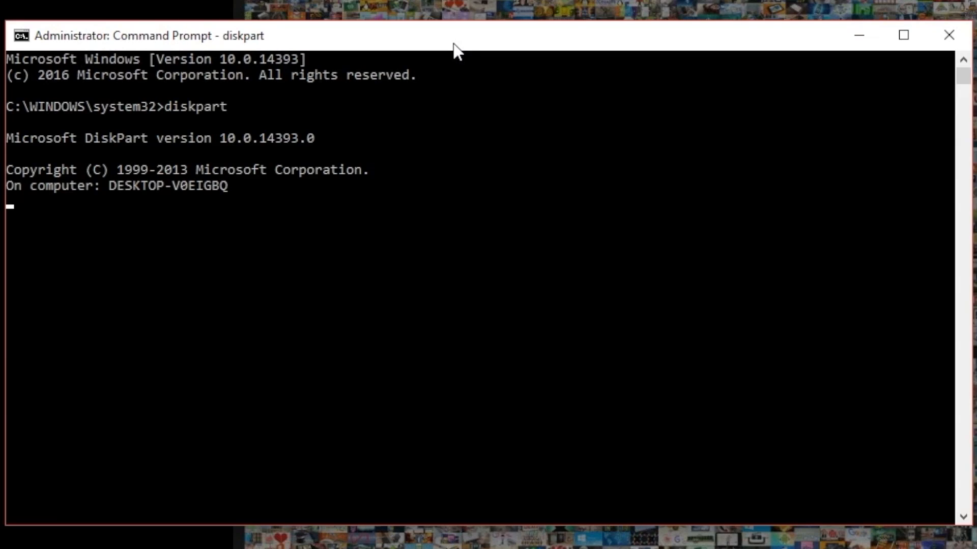
key("Return")
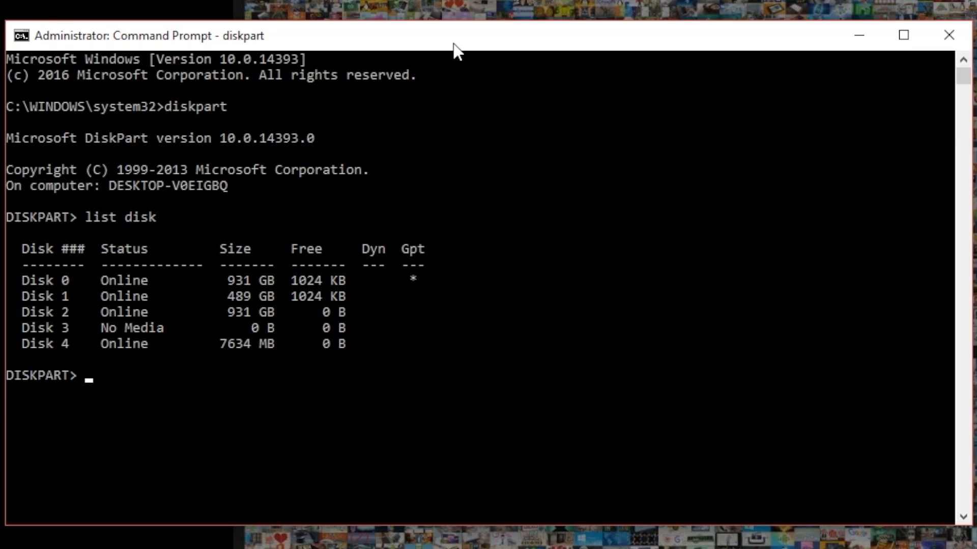
mouse_move(340, 505)
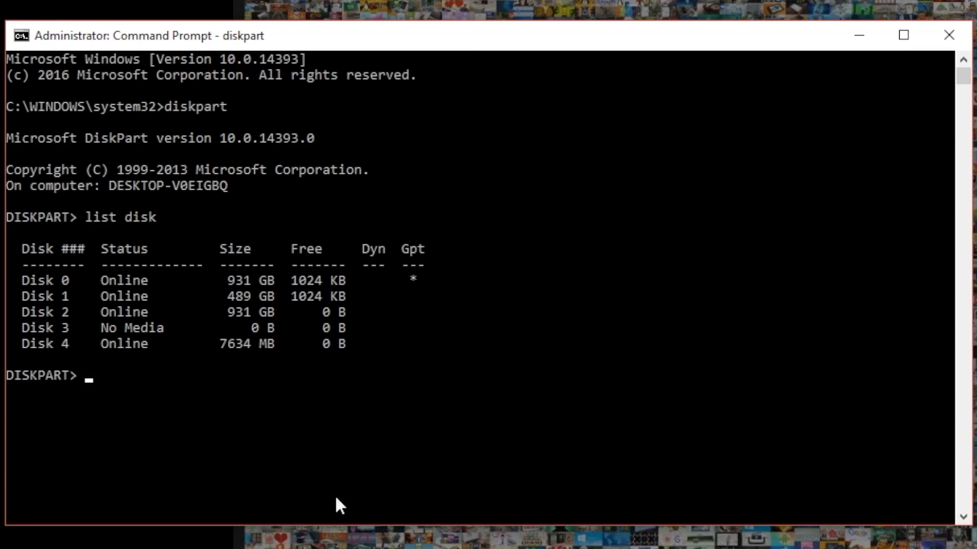
mouse_move(339, 504)
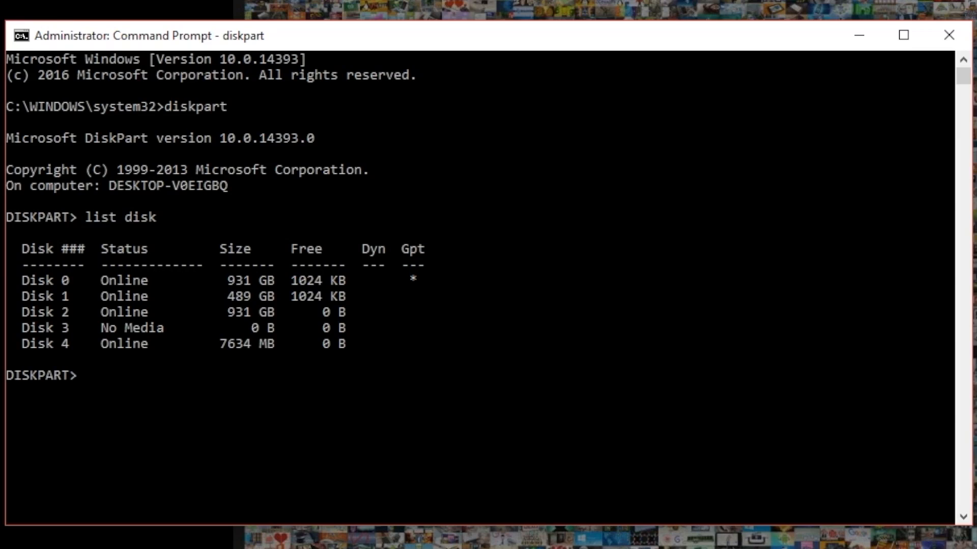
Select disk 4 and run 'attribute disk clear readonly' to remove write protection
type("select disk 4")
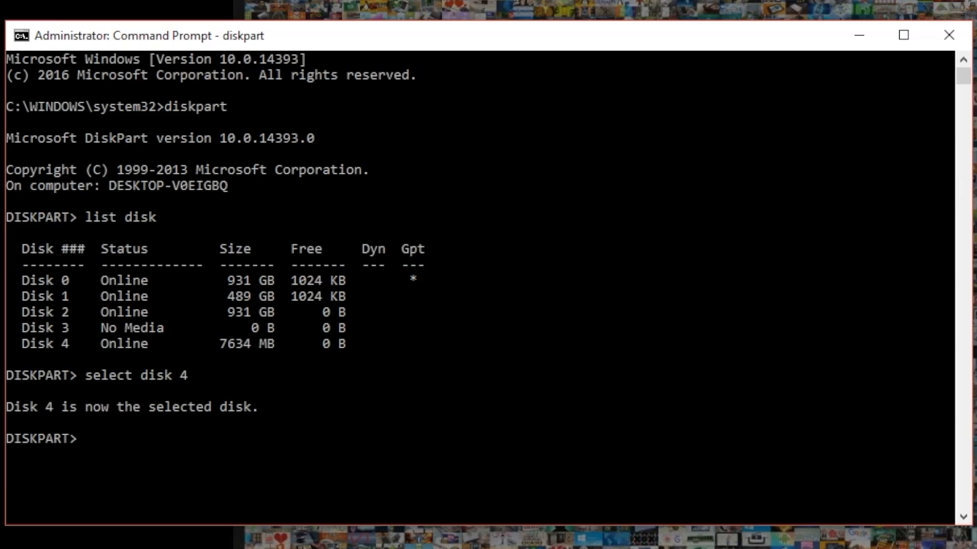
type("attr")
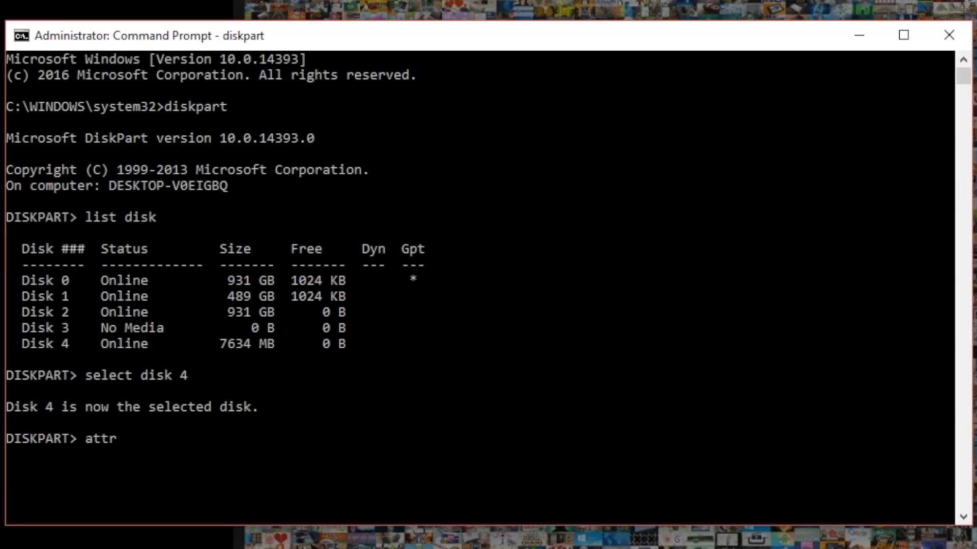
type("ibute")
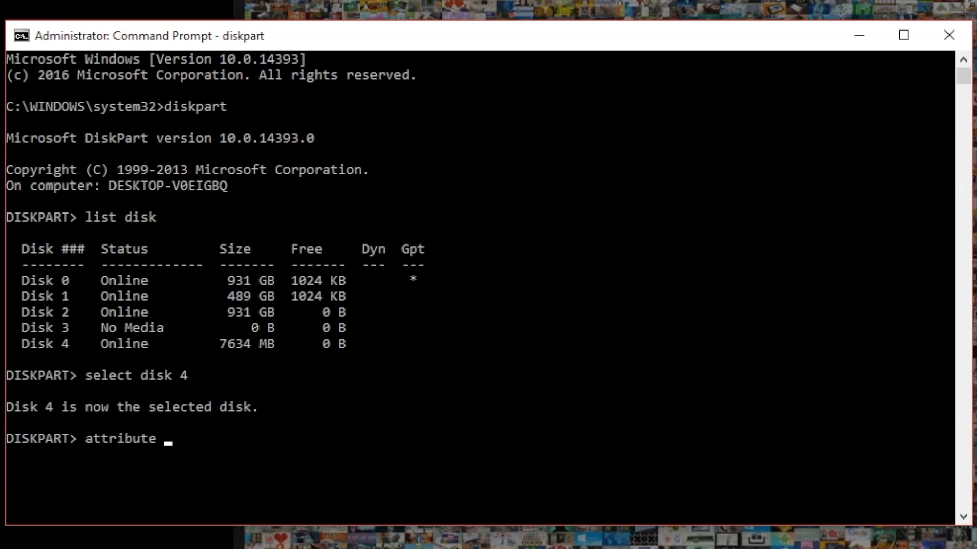
type("disk cl")
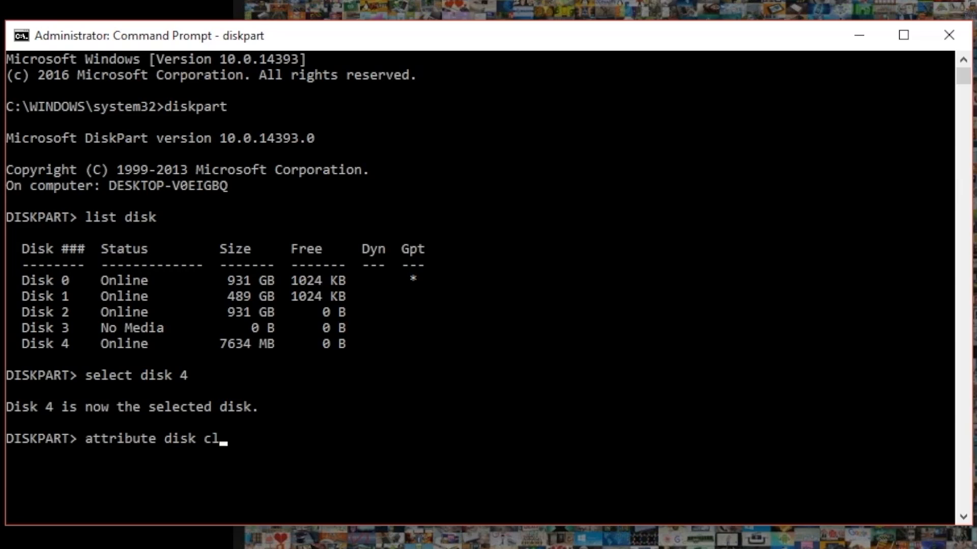
type("ear readonly")
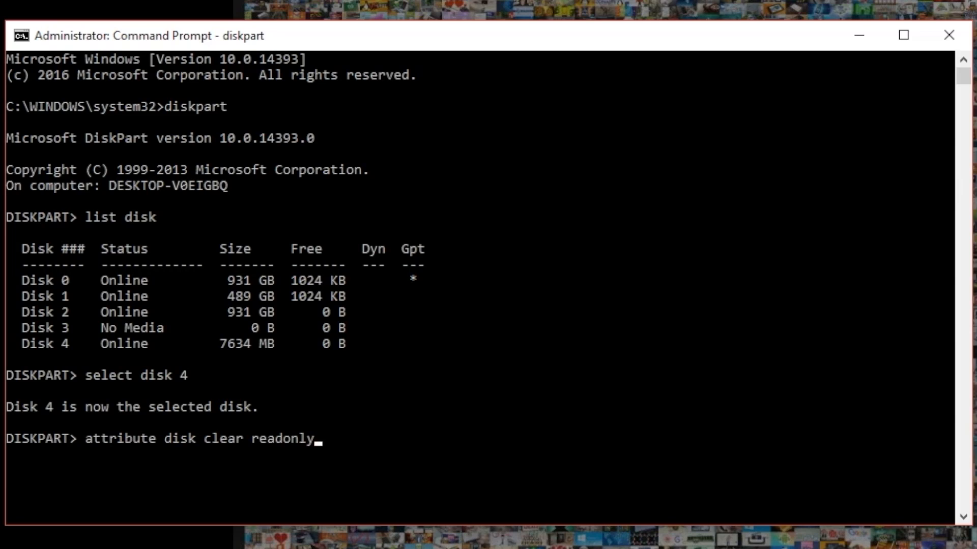
key("Return")
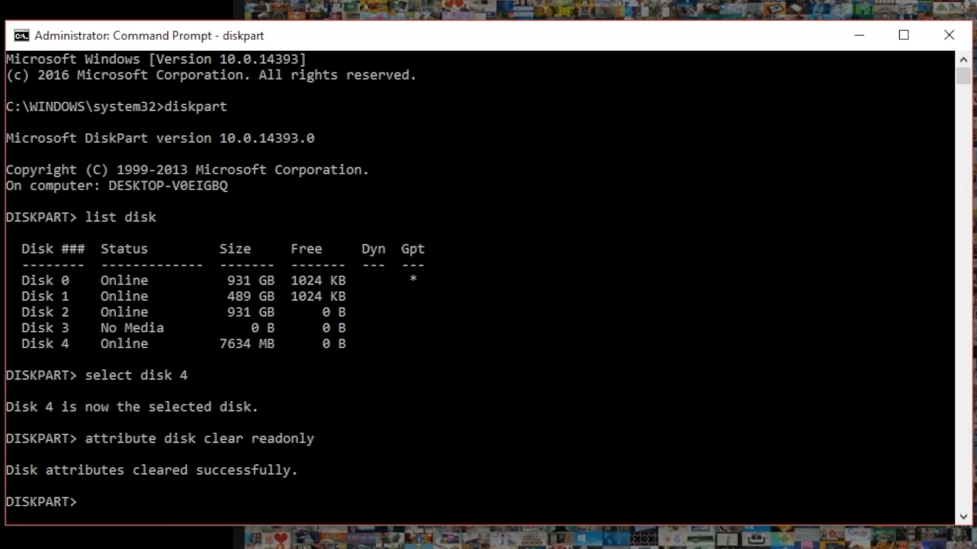
type("list dis")
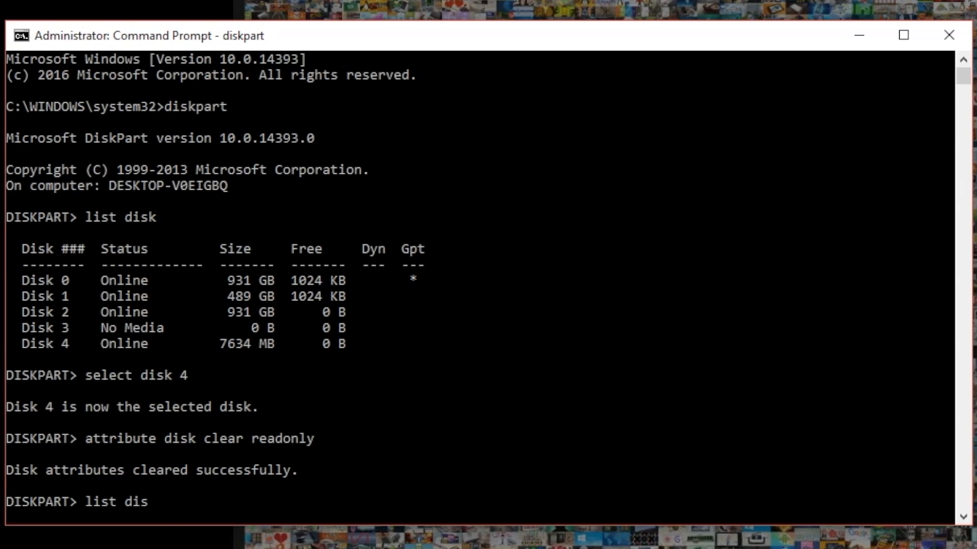
Re-list disks to confirm Disk 4 is selected, then run clean on it
key("Return")
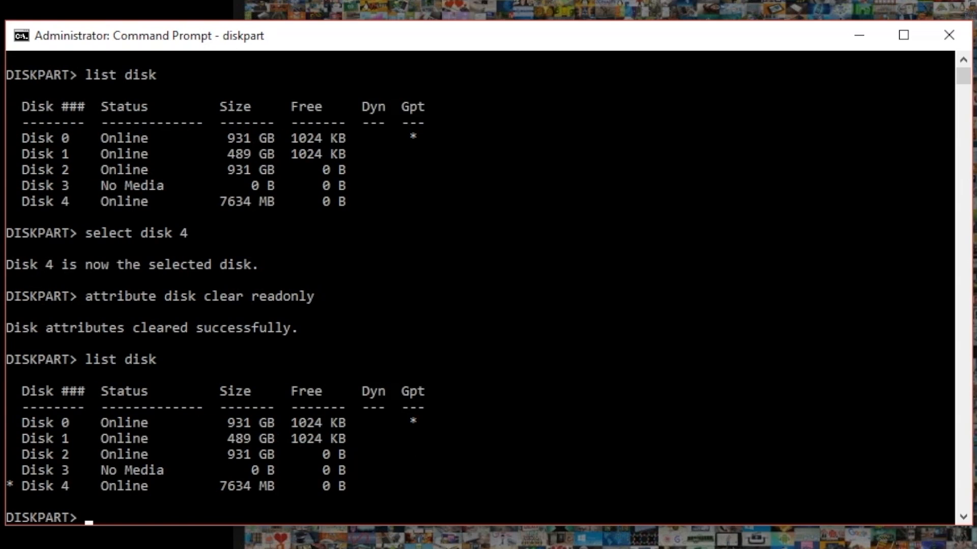
mouse_move(15, 495)
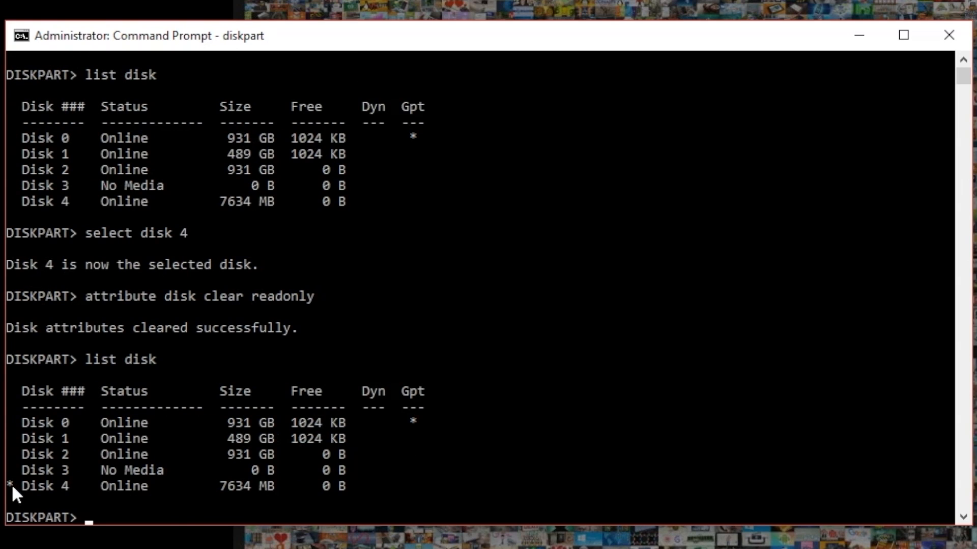
mouse_move(325, 500)
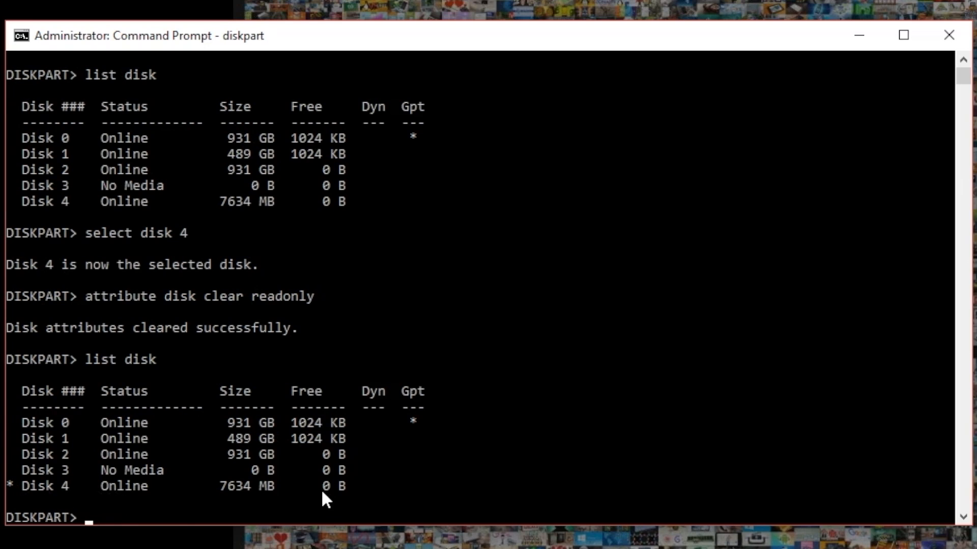
mouse_move(124, 530)
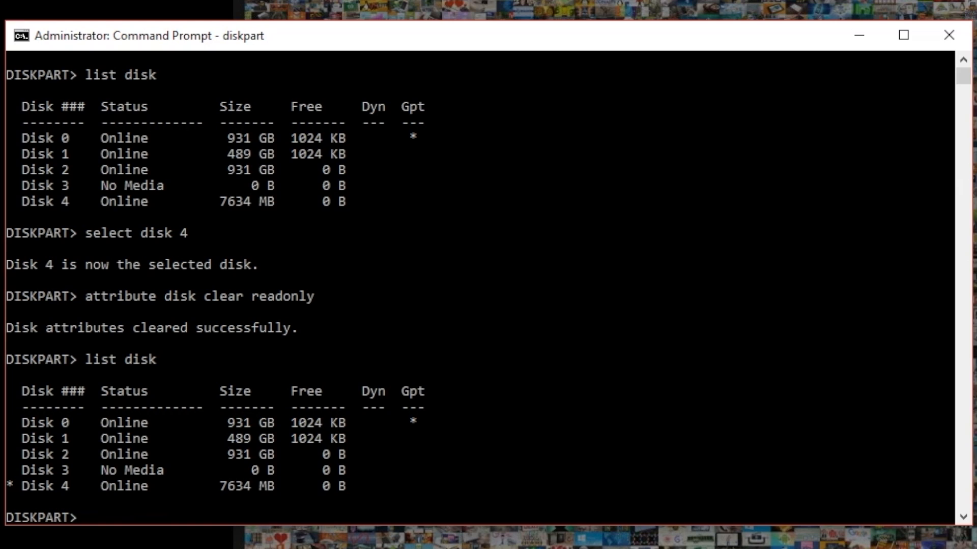
mouse_move(416, 435)
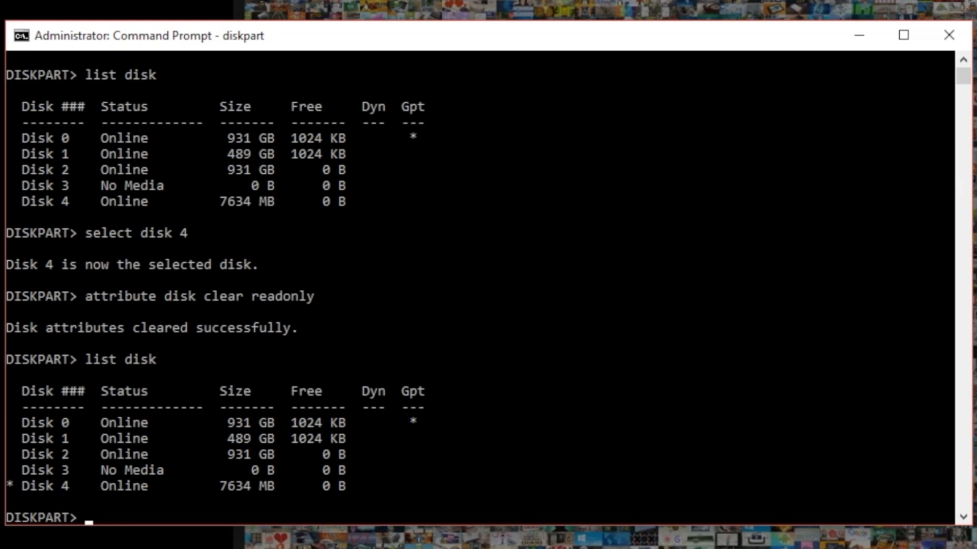
type("clea")
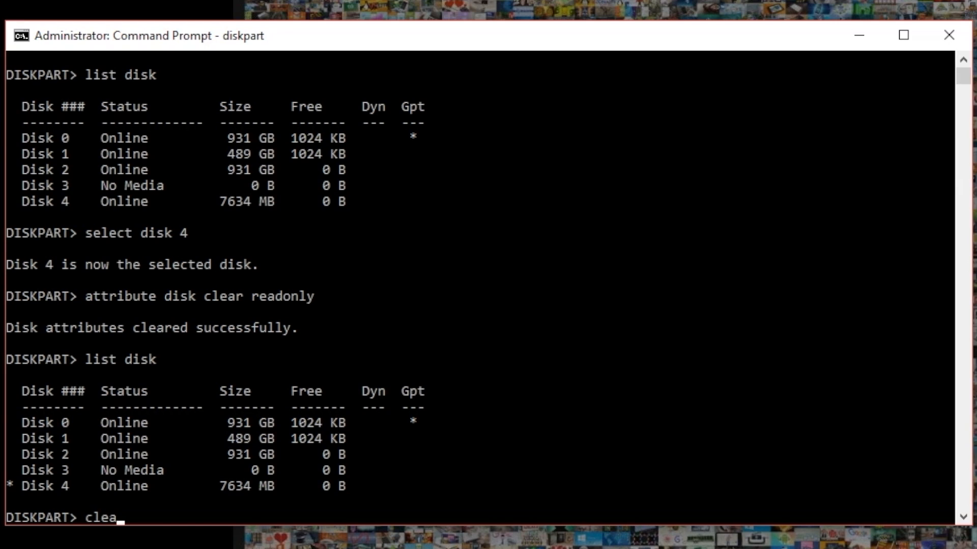
type("n")
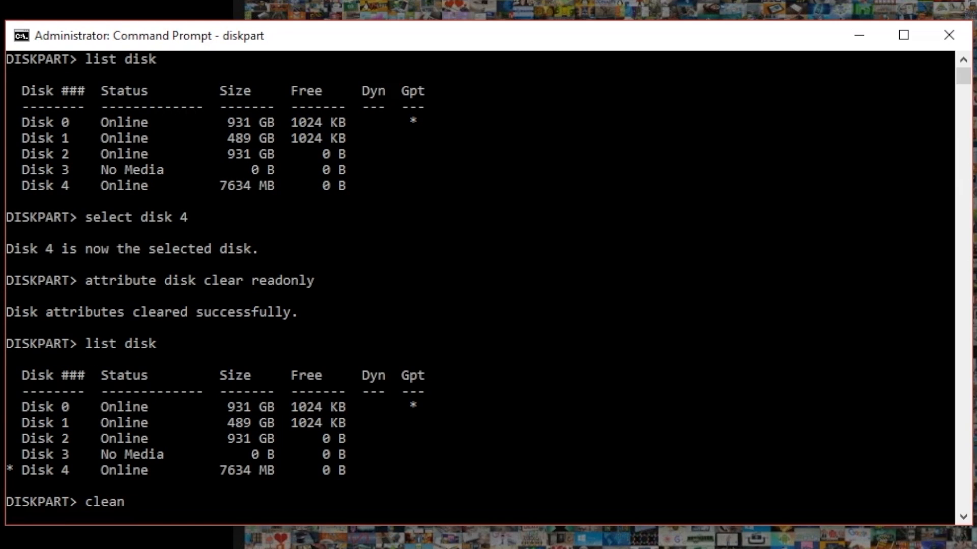
key("Return")
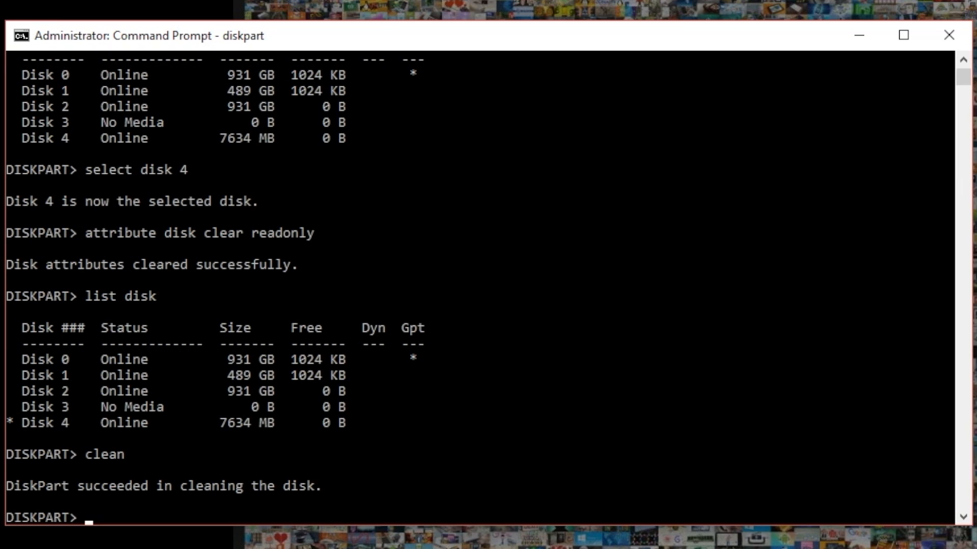
Create a primary partition on Disk 4 and mark it active
type("create")
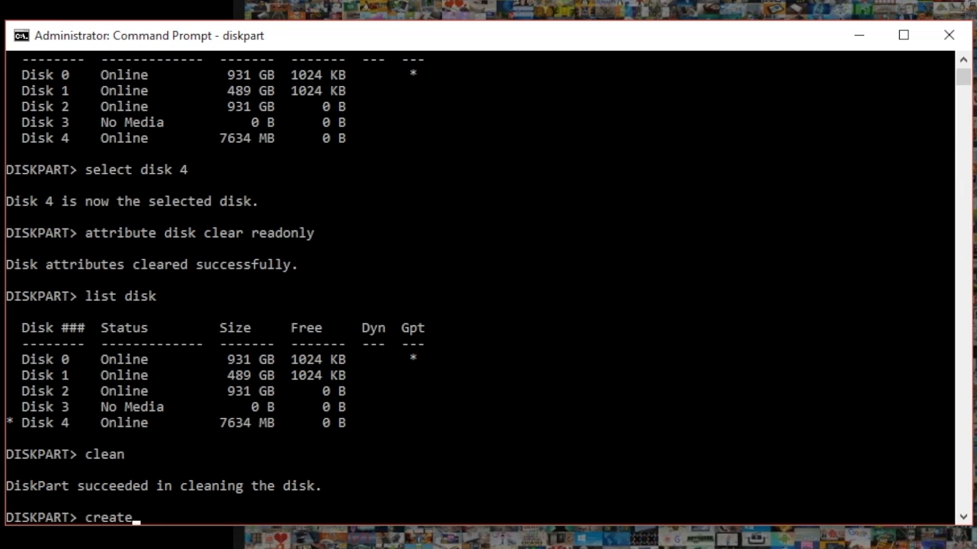
type("partition p")
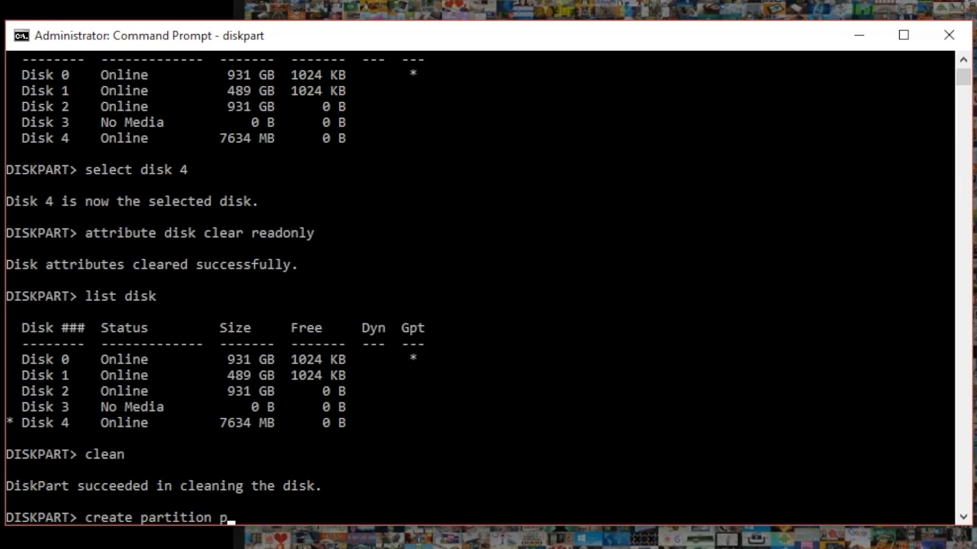
key("Return")
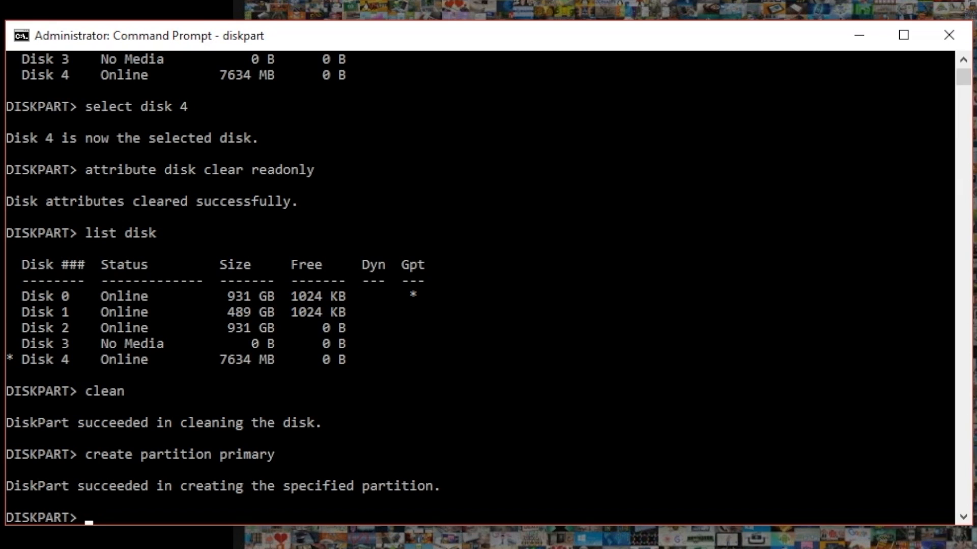
type("active")
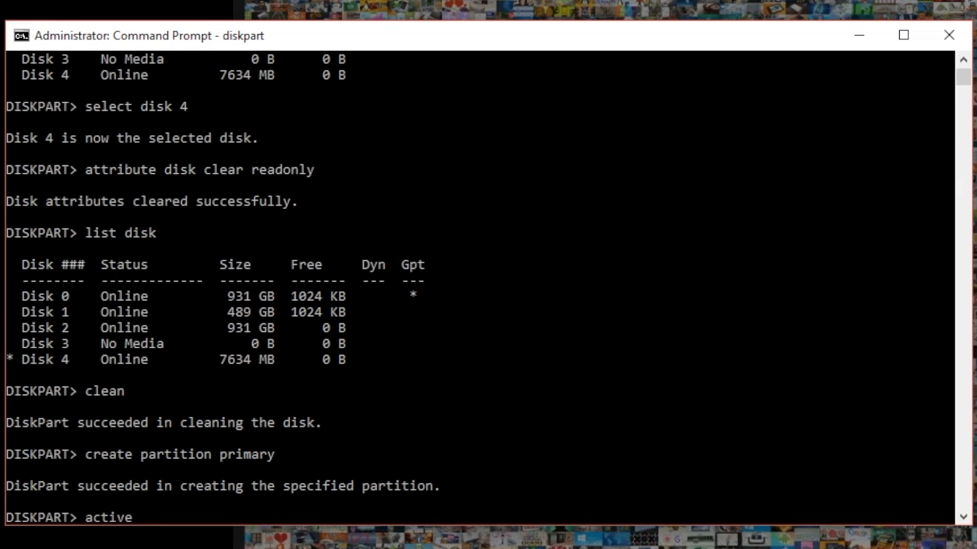
key("Return")
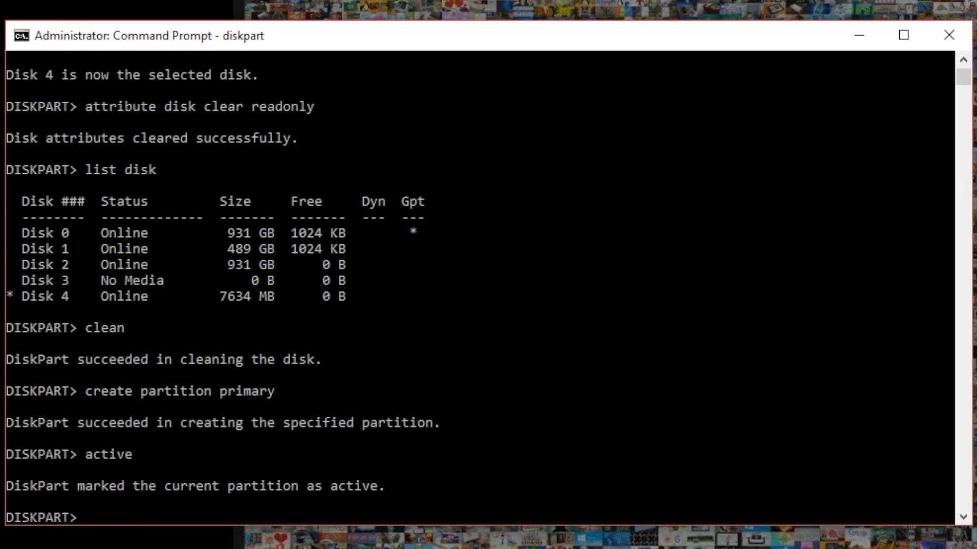
Quick-format the partition as NTFS labelled muodrive, then exit DiskPart
type("format")
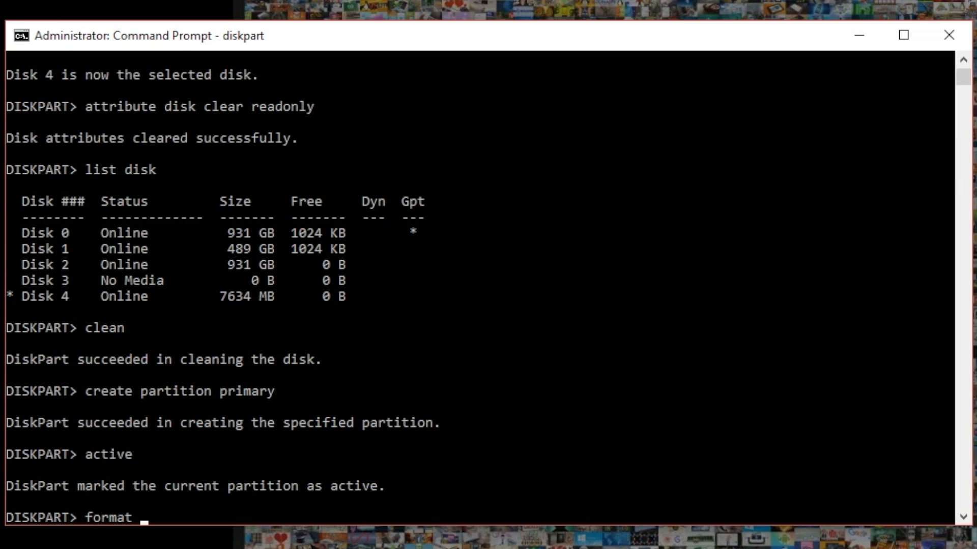
type("FS")
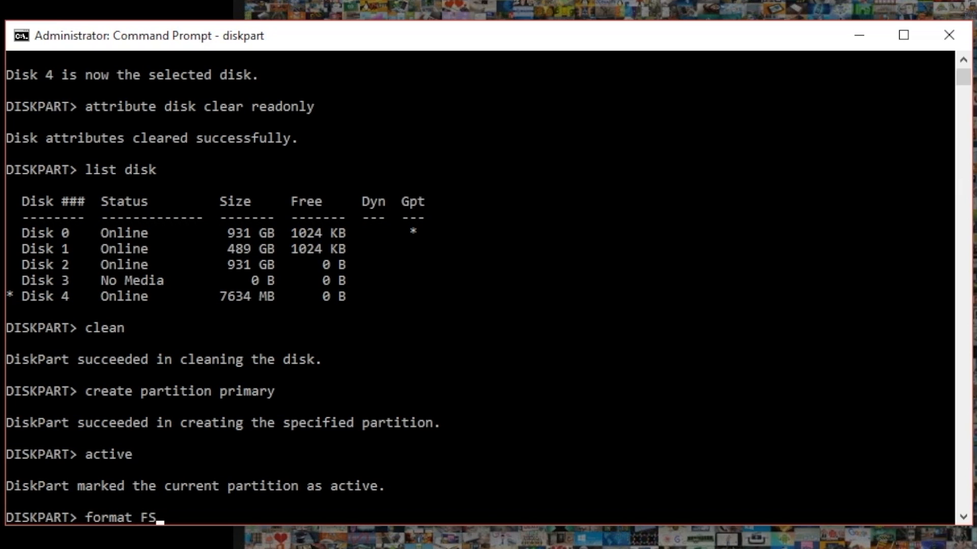
type("=")
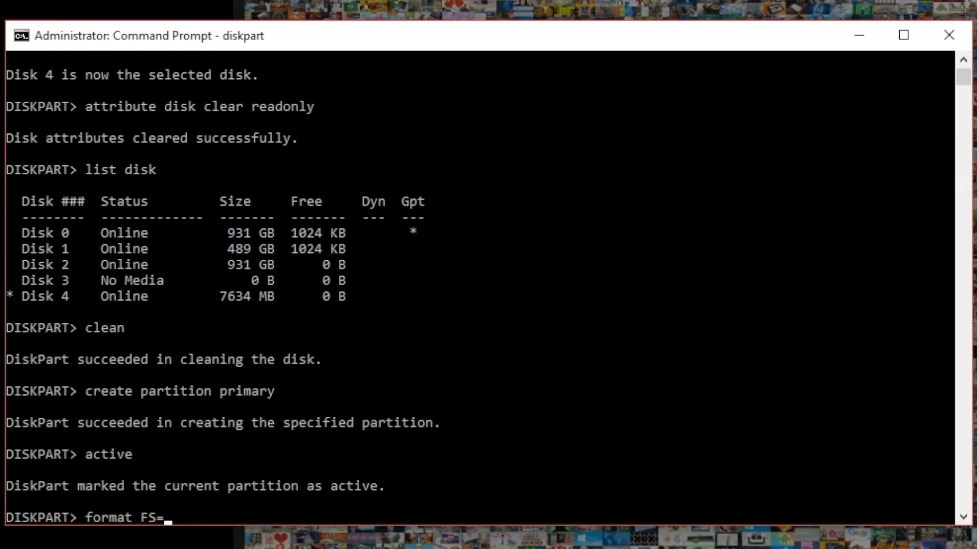
type("NTFS")
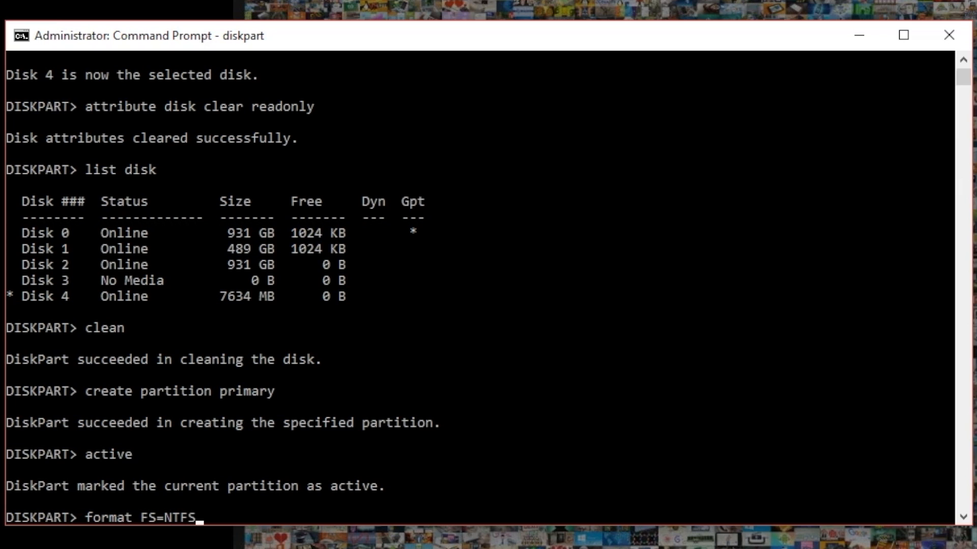
type("label")
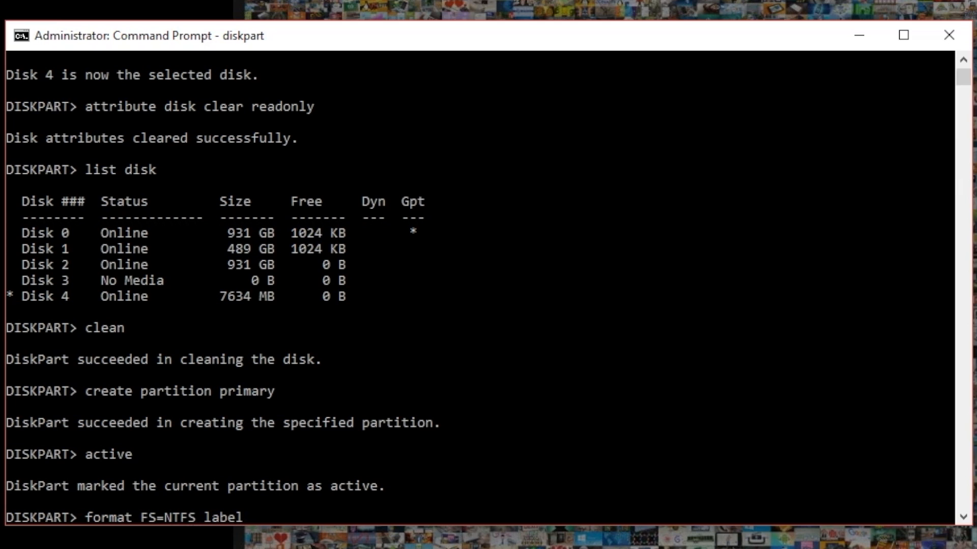
type("=")
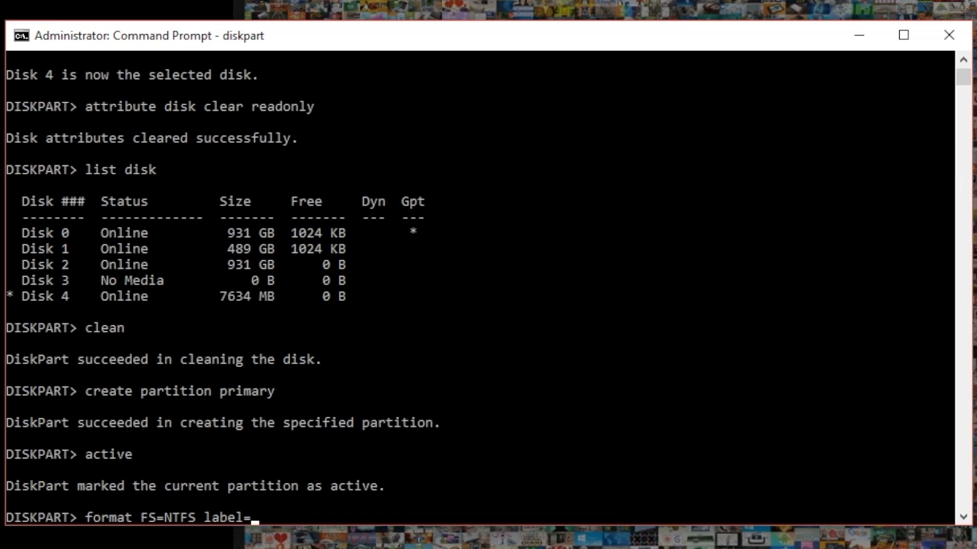
type("muo")
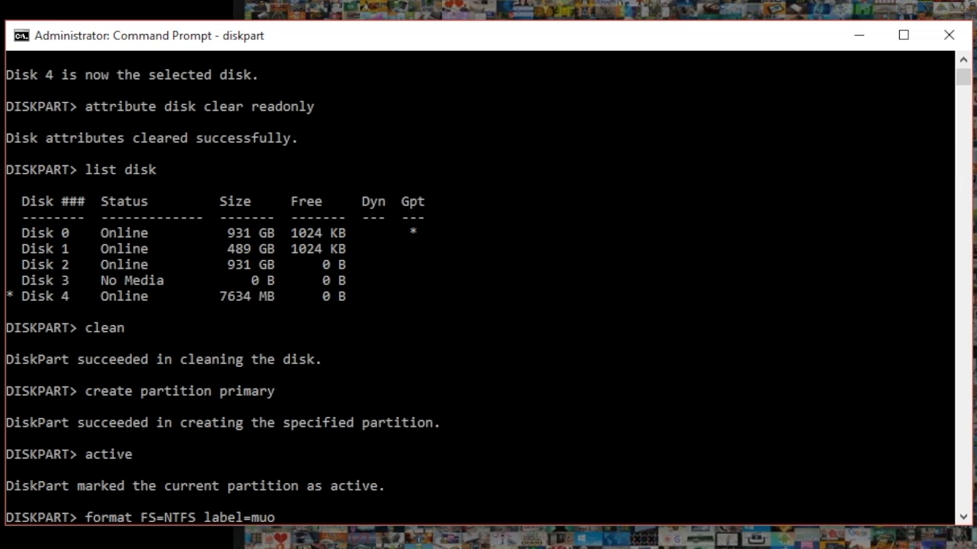
type("drive")
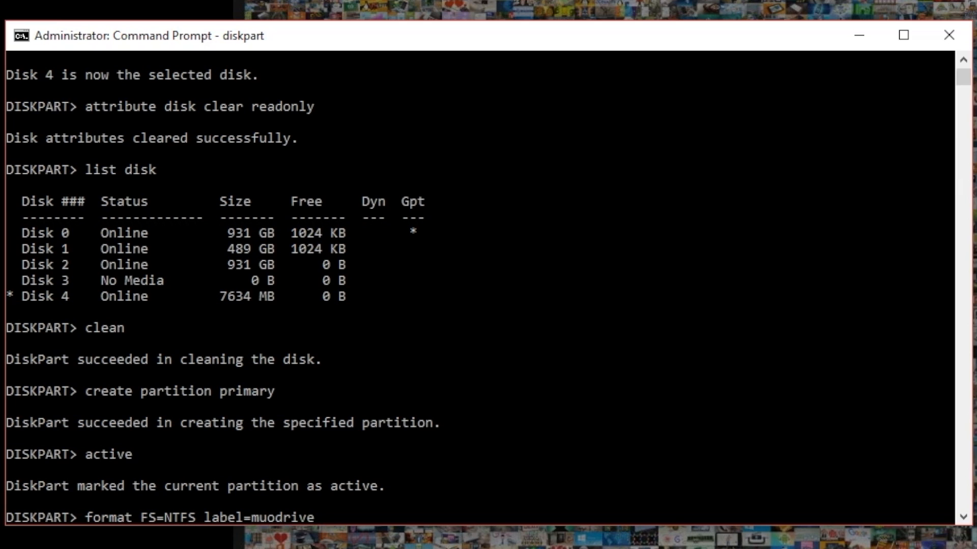
type("qui")
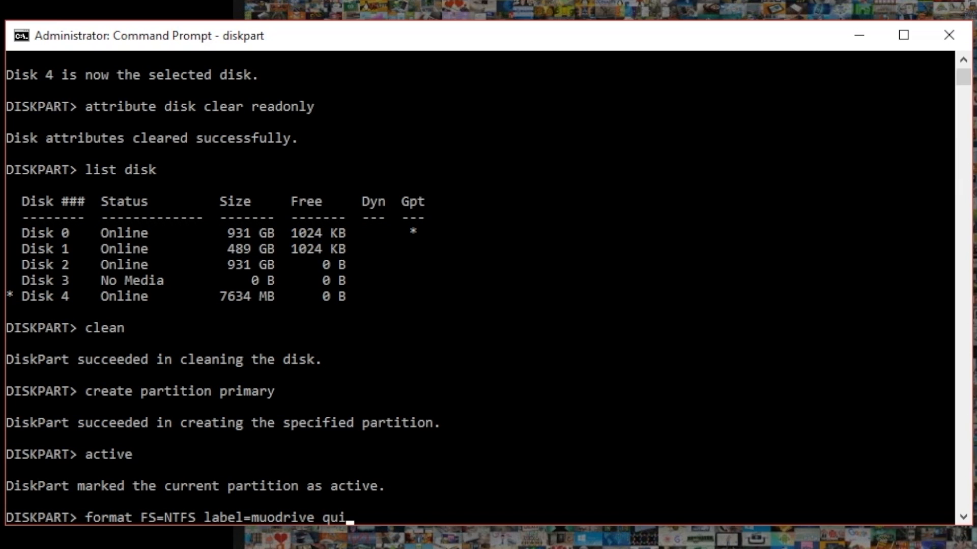
type("ck")
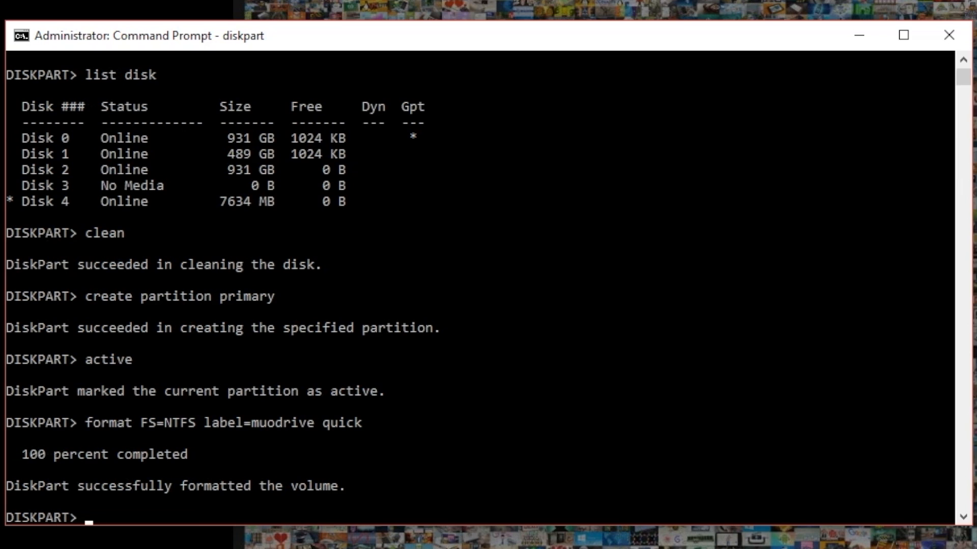
type("e")
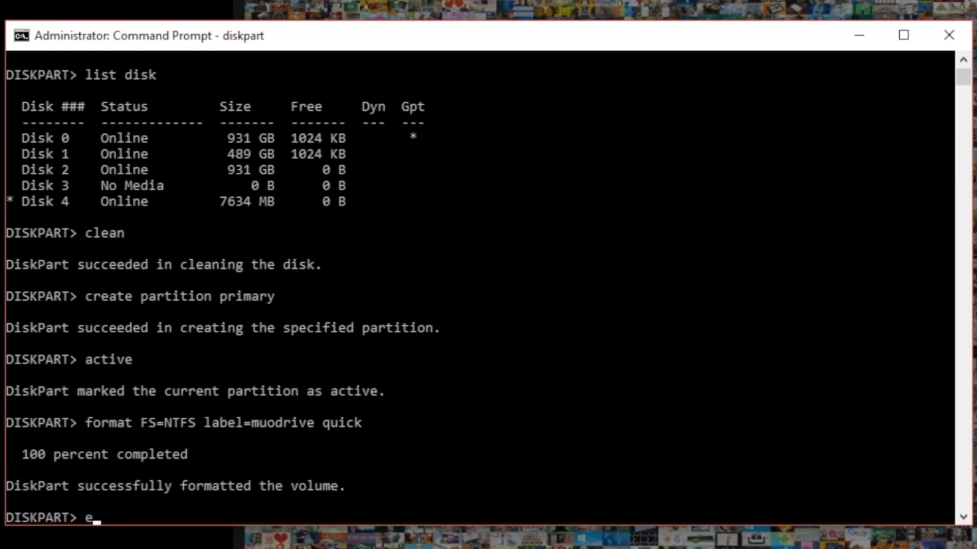
type("xit")
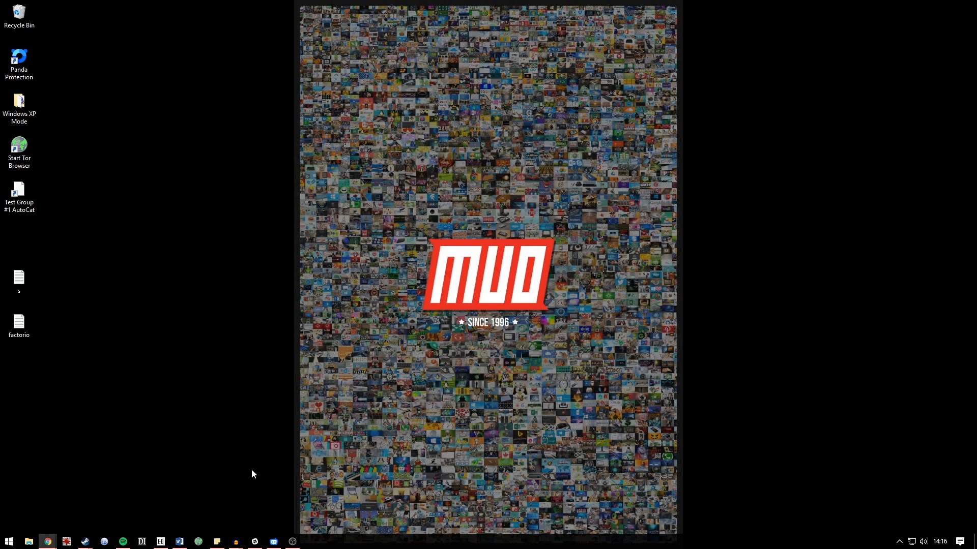
mouse_move(28, 526)
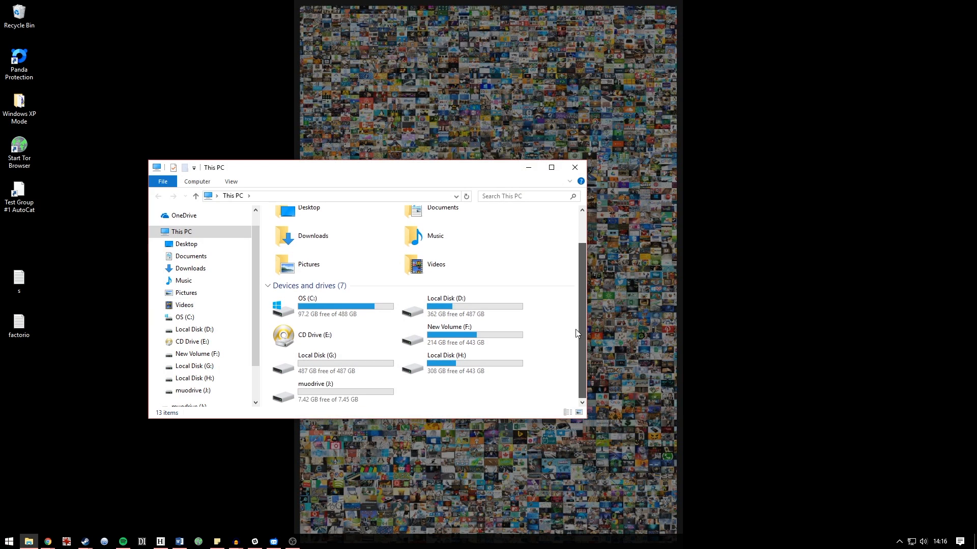
Check muodrive (J:) Properties show NTFS with 7.42 GB free, then close File Explorer
left_click(314, 391)
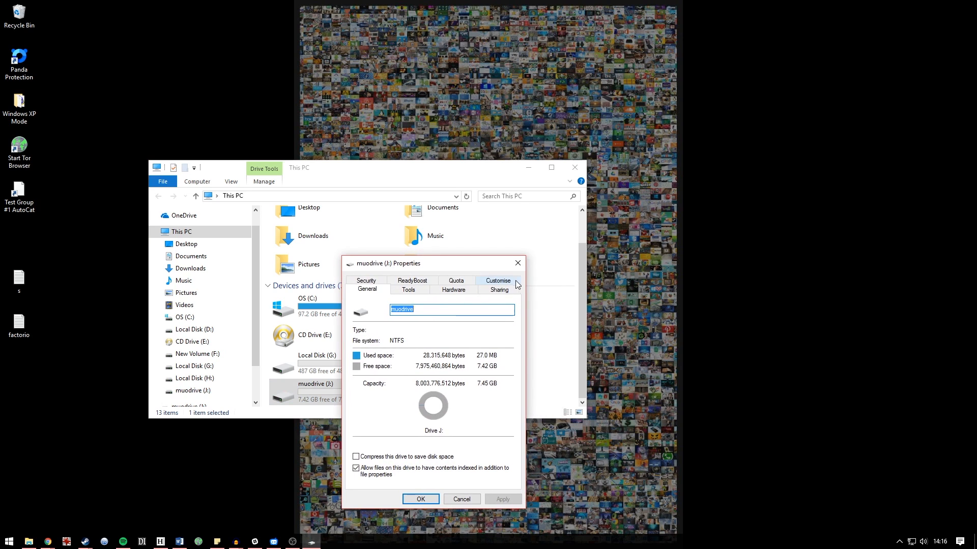
left_click(460, 499)
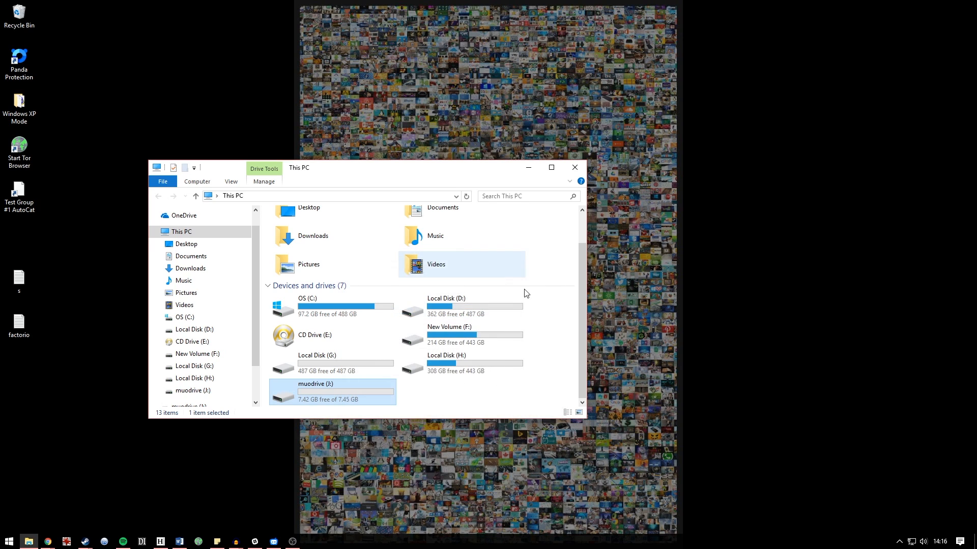
double_click(314, 390)
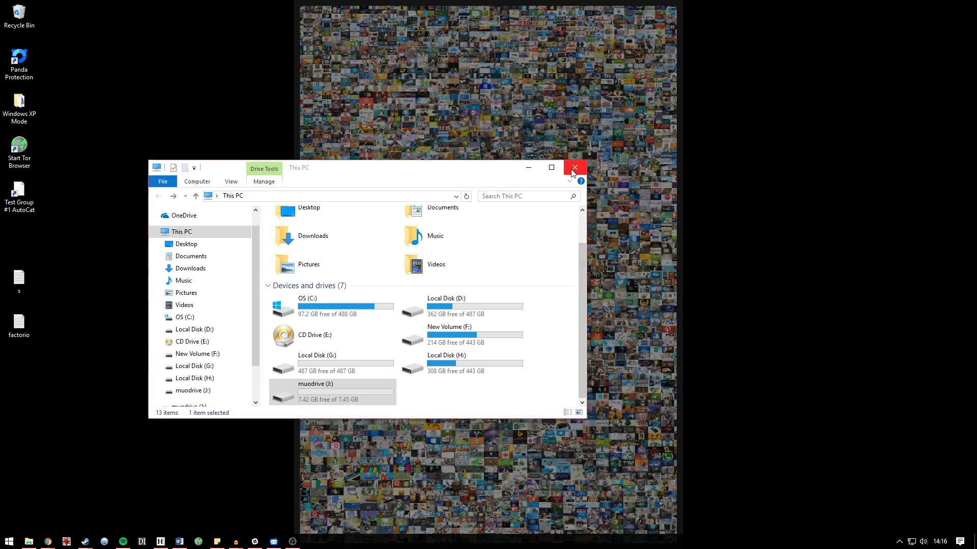
left_click(574, 168)
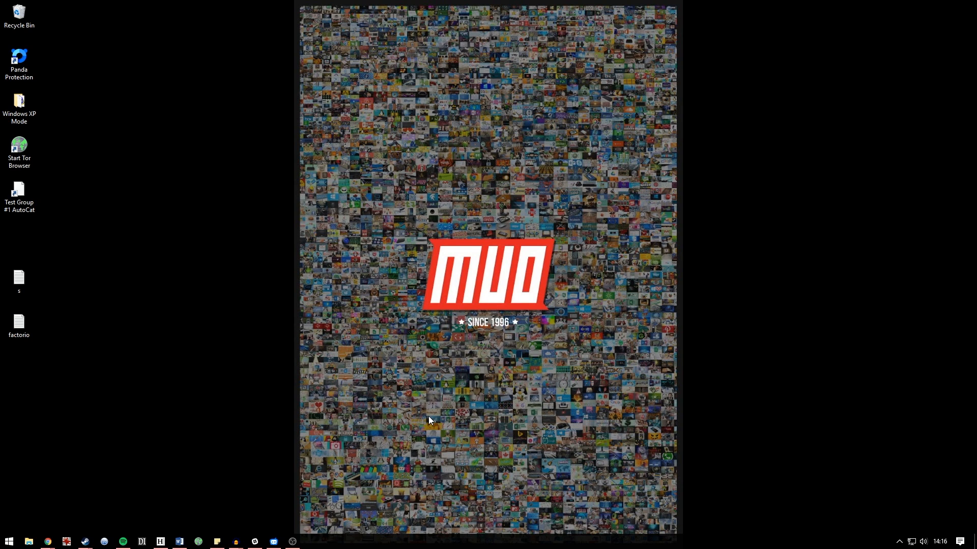
mouse_move(29, 541)
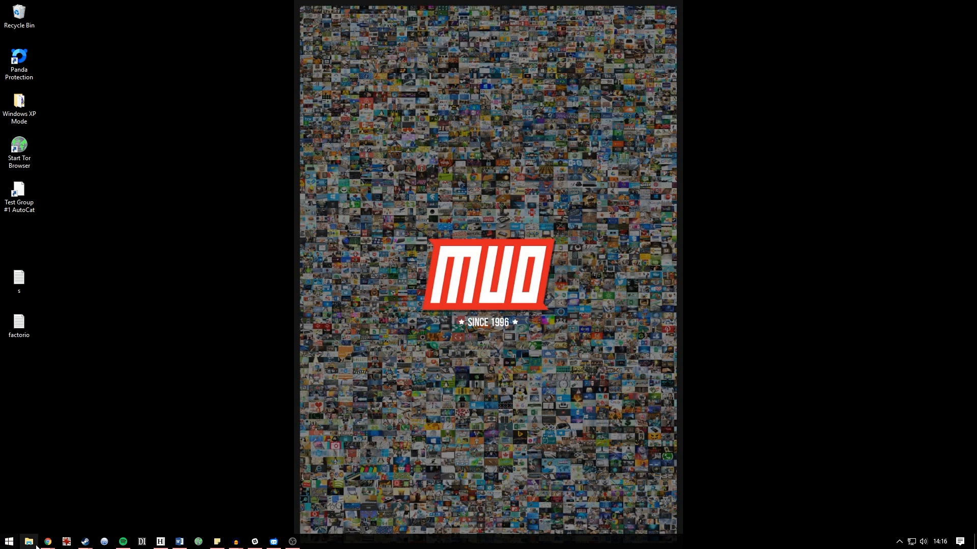
Read MakeUseOf's registry write-protection fix in Chrome, then minimise the browser
left_click(46, 541)
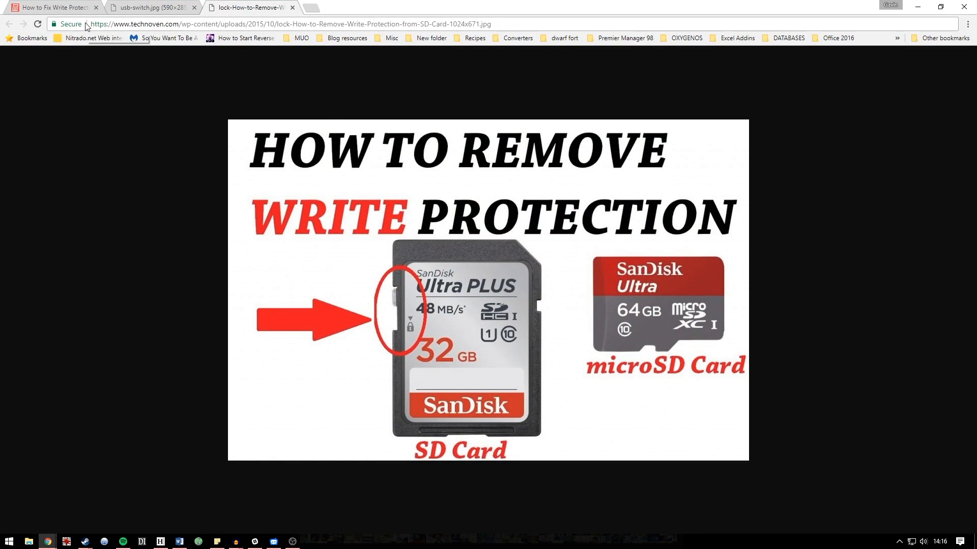
left_click(53, 6)
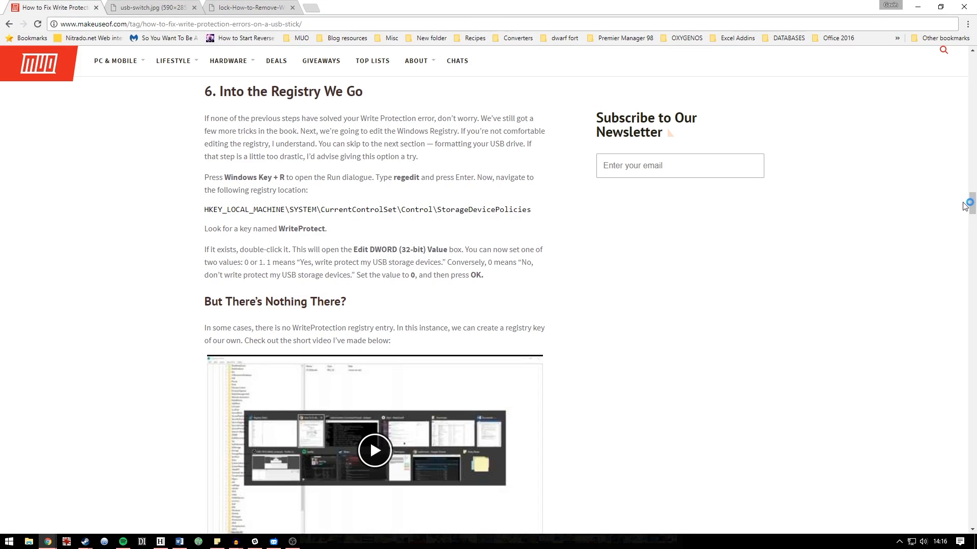
mouse_move(938, 205)
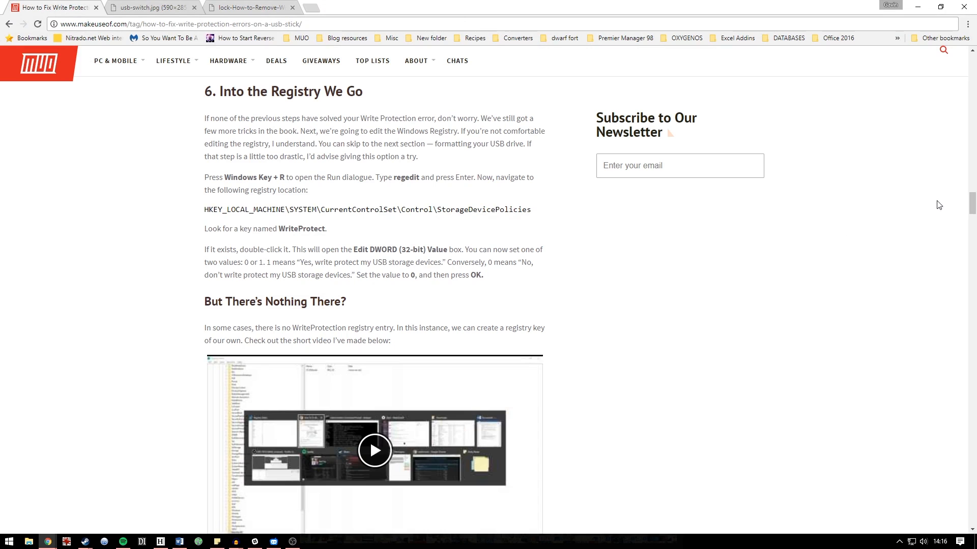
mouse_move(462, 208)
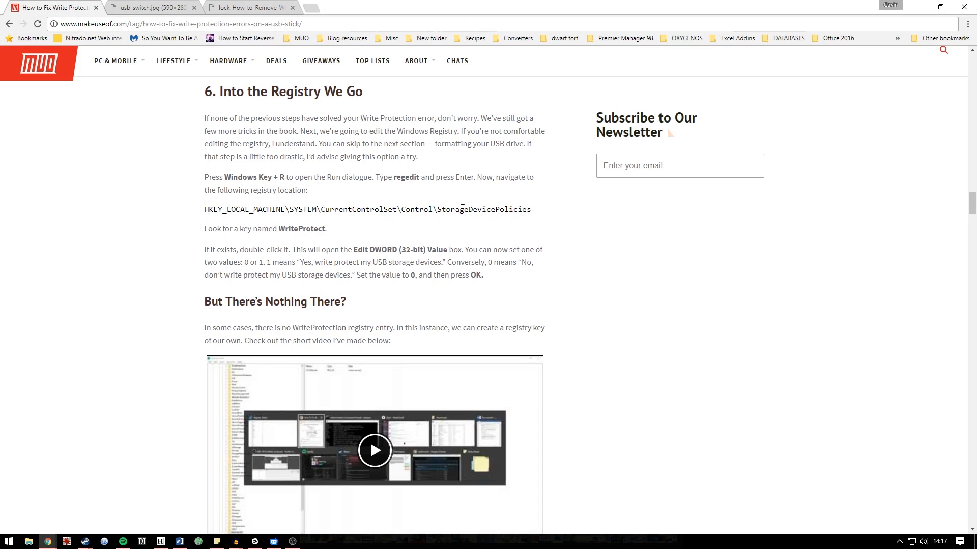
mouse_move(438, 209)
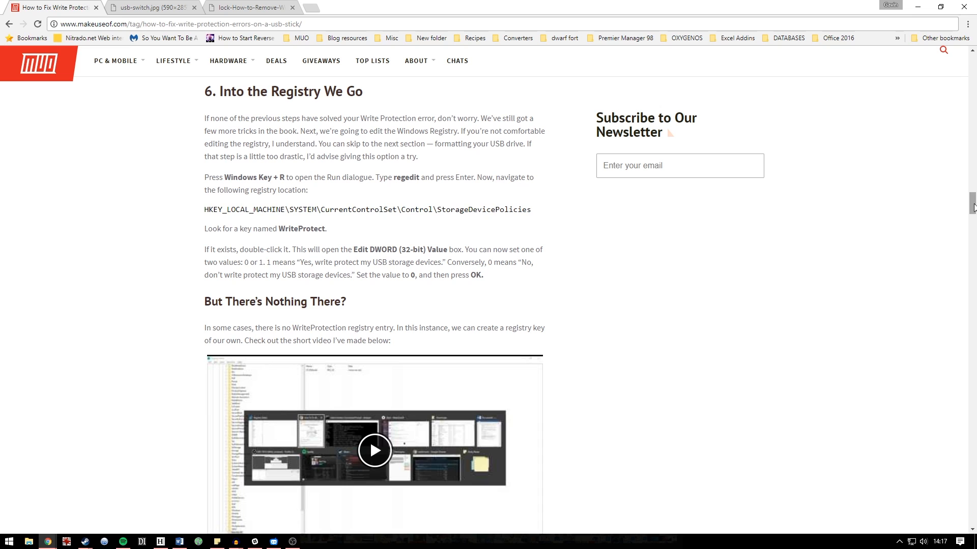
scroll("down", 3)
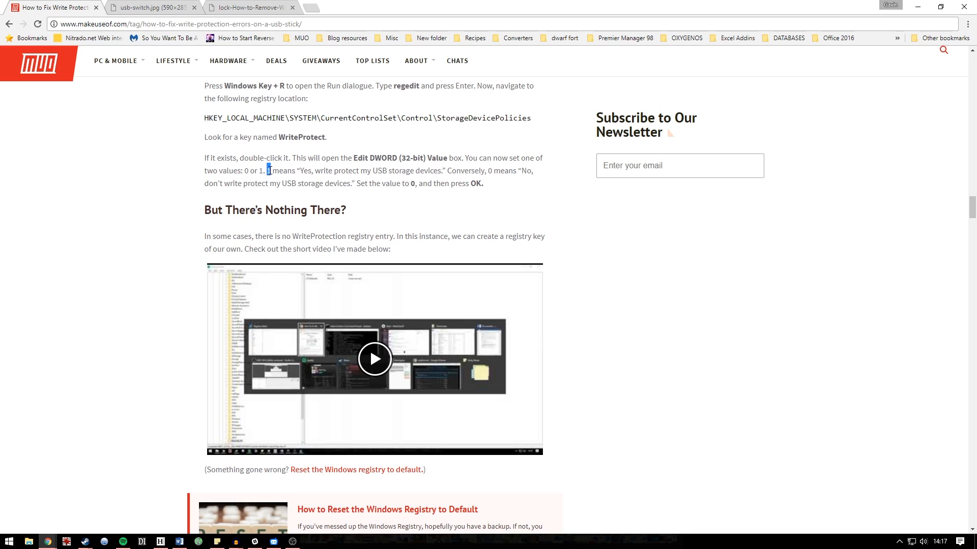
mouse_move(722, 247)
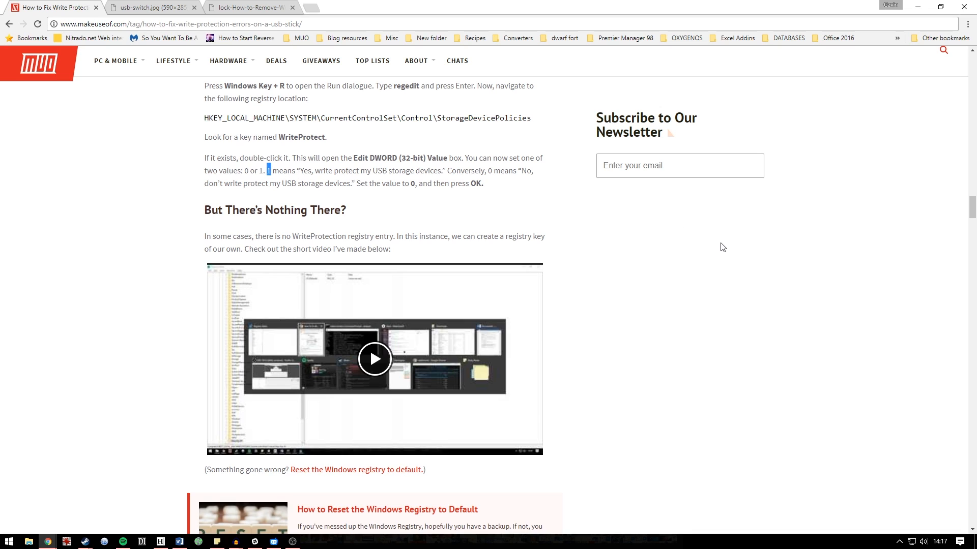
mouse_move(875, 275)
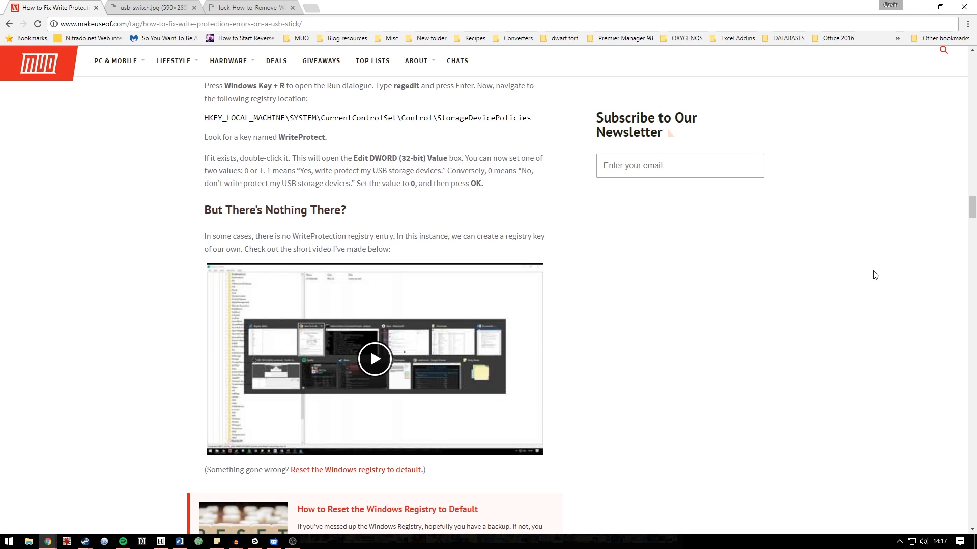
mouse_move(860, 273)
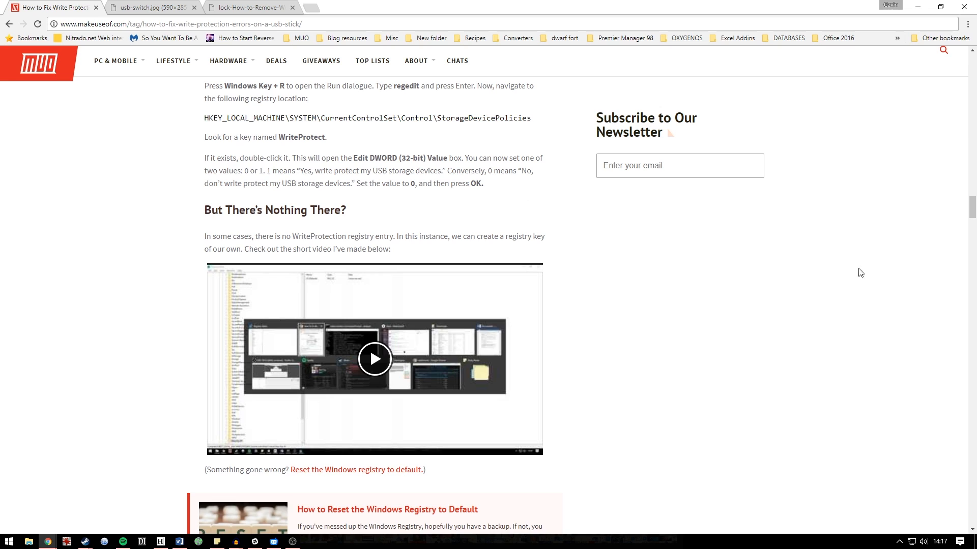
mouse_move(781, 277)
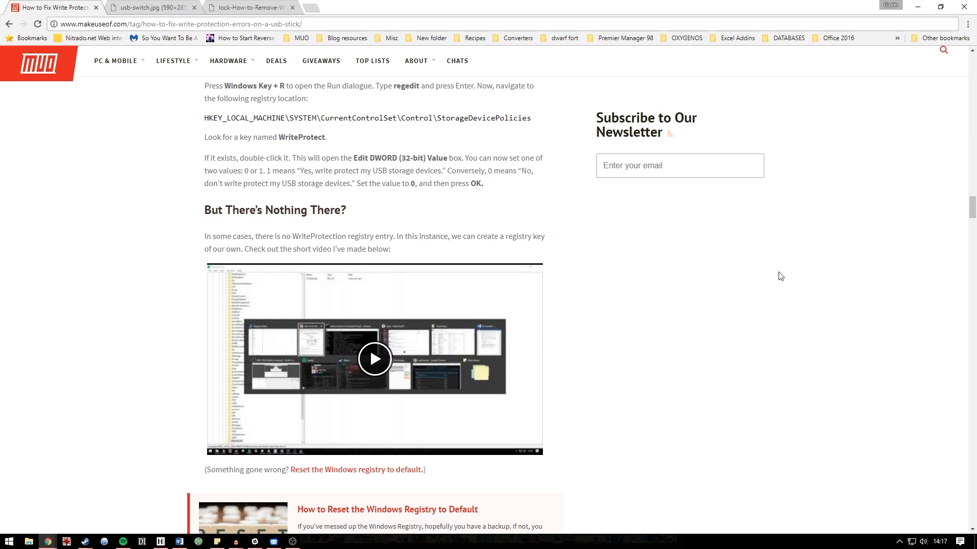
mouse_move(782, 262)
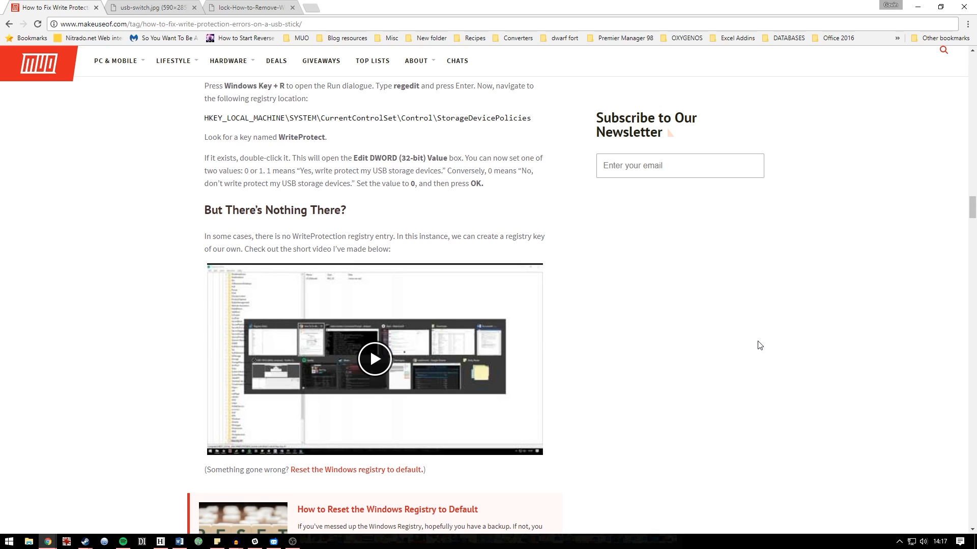
mouse_move(920, 5)
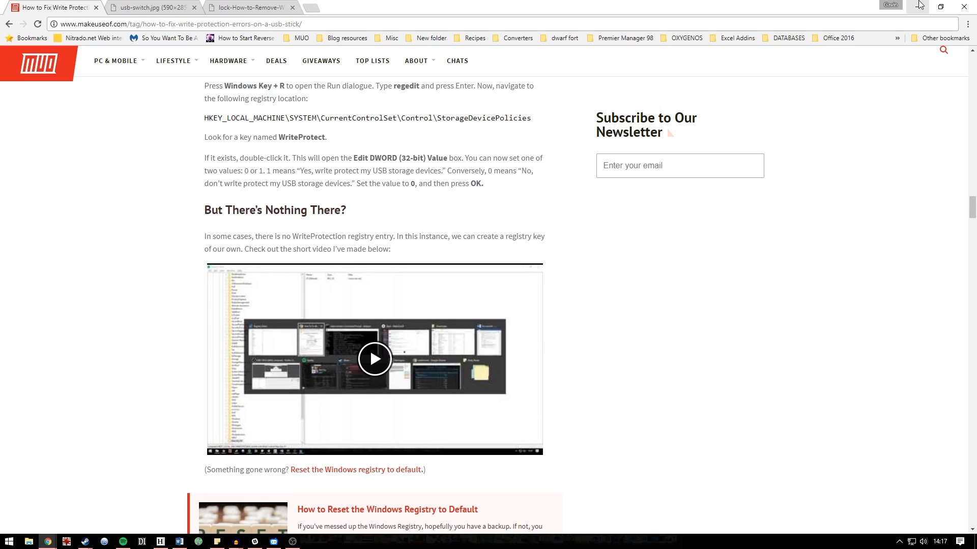
mouse_move(918, 7)
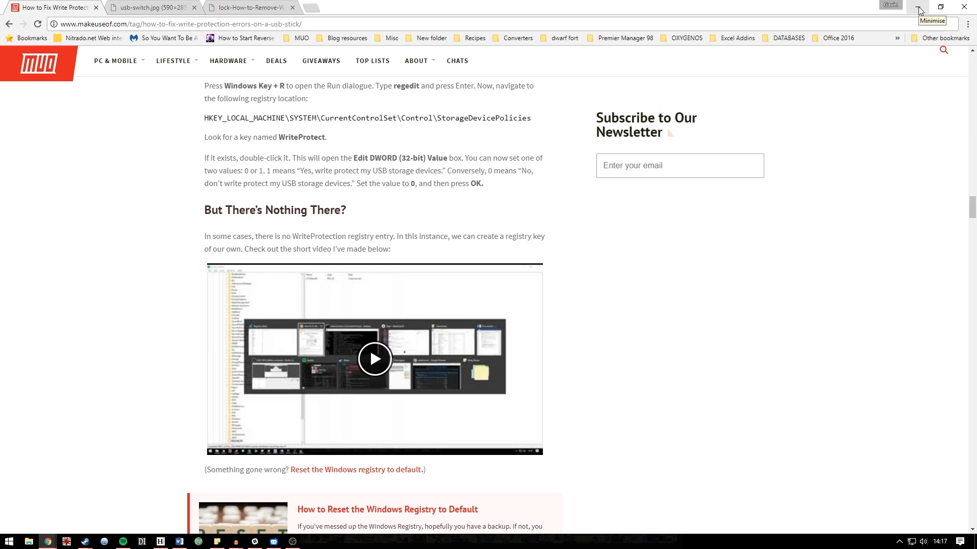
left_click(918, 6)
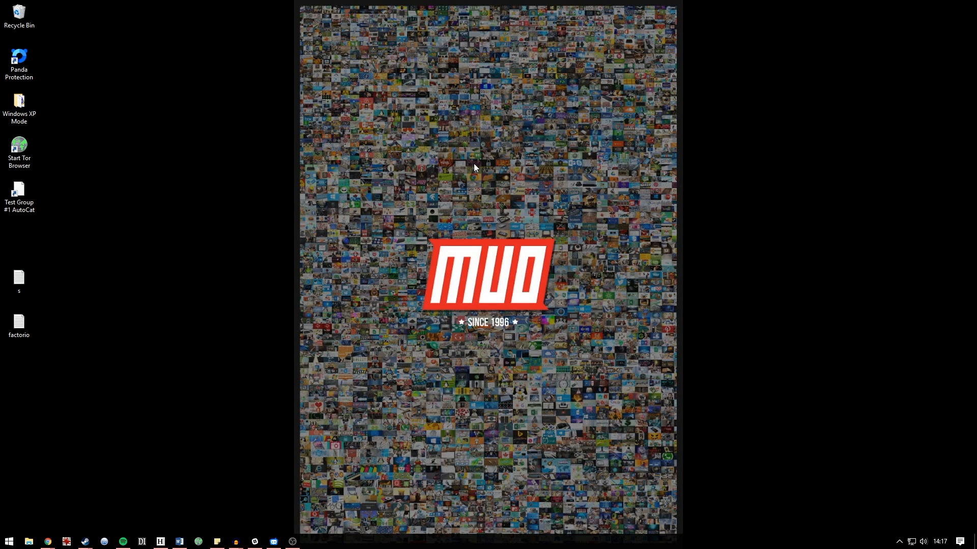
mouse_move(29, 541)
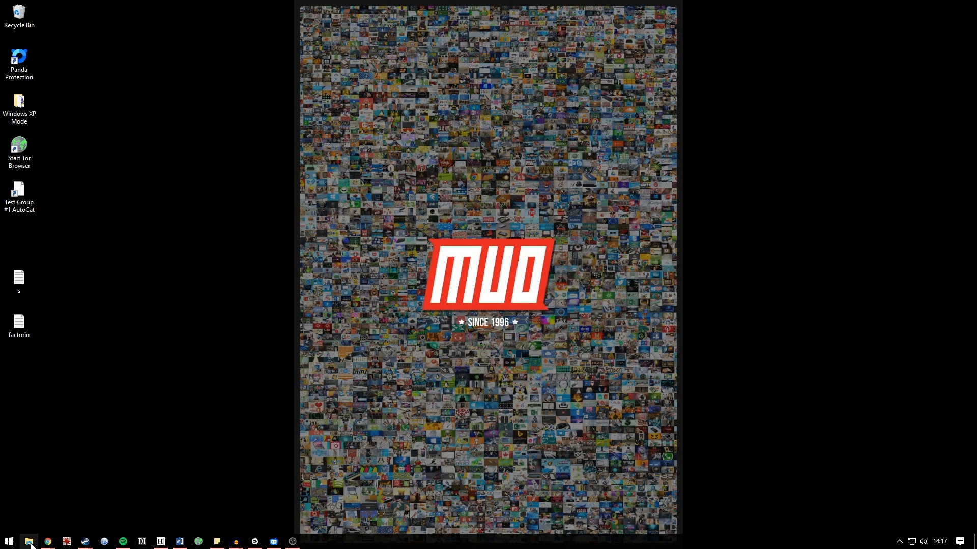
Open This PC from Start search and open the Format dialog for muodrive (J:)
left_click(8, 541)
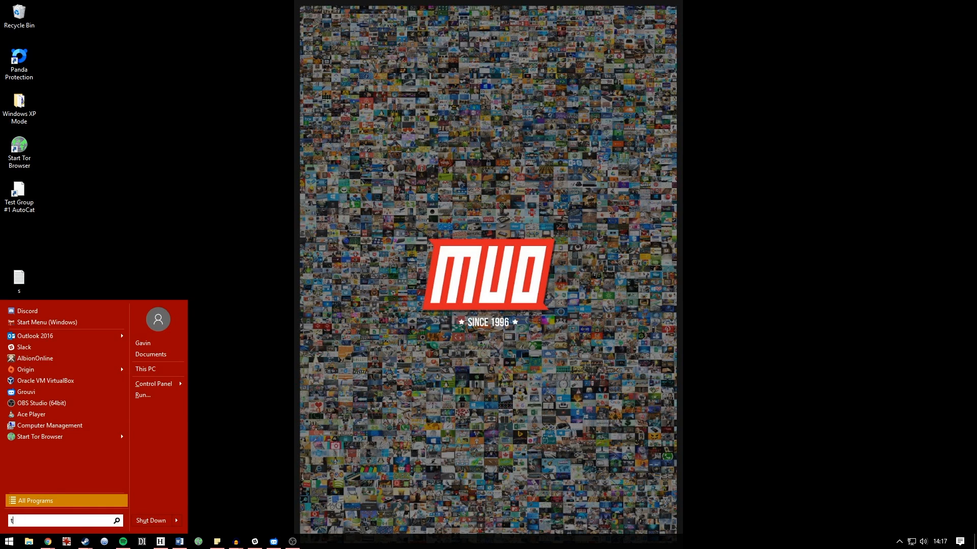
type("his")
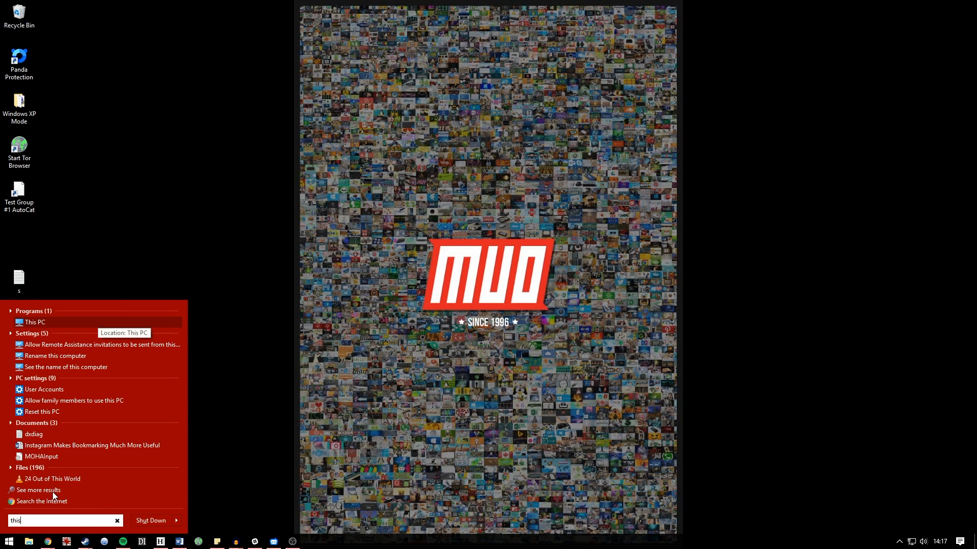
left_click(35, 322)
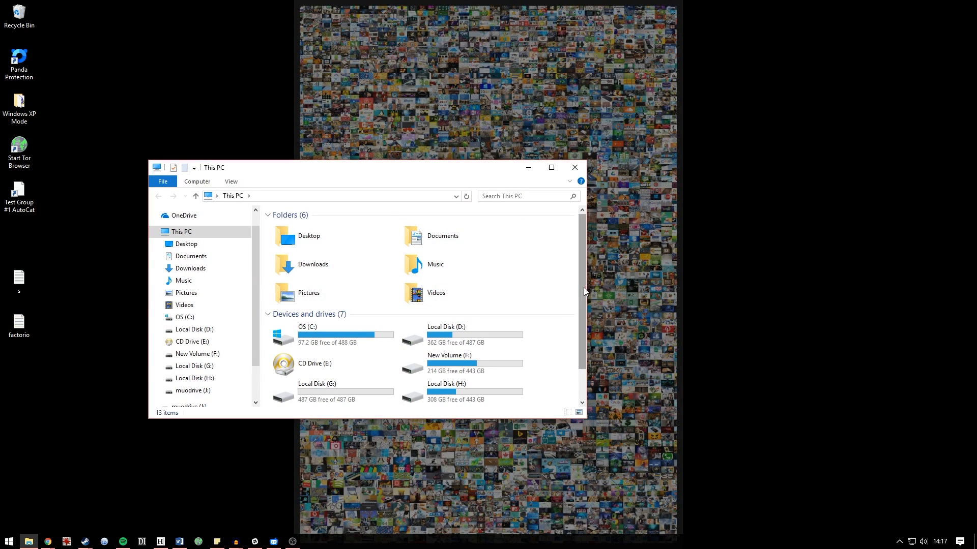
left_click(315, 384)
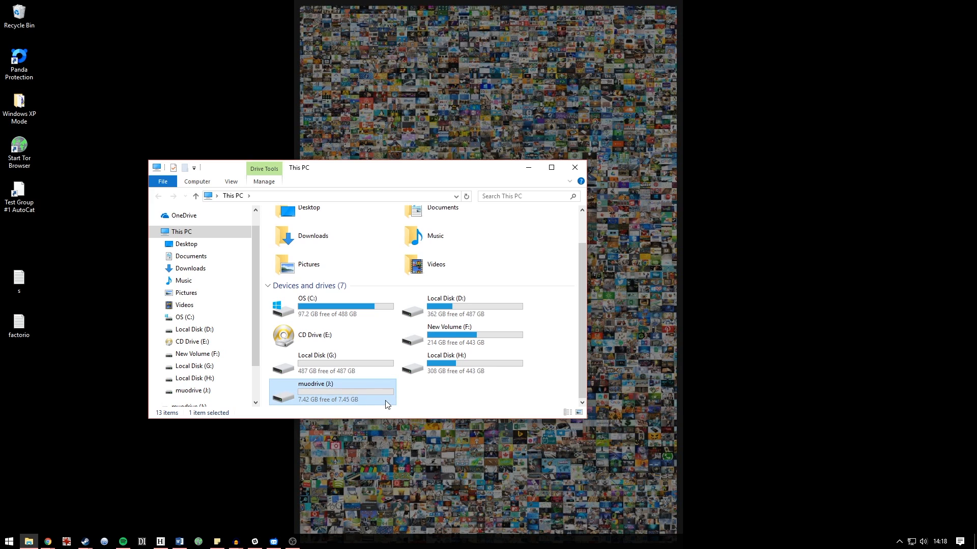
right_click(315, 392)
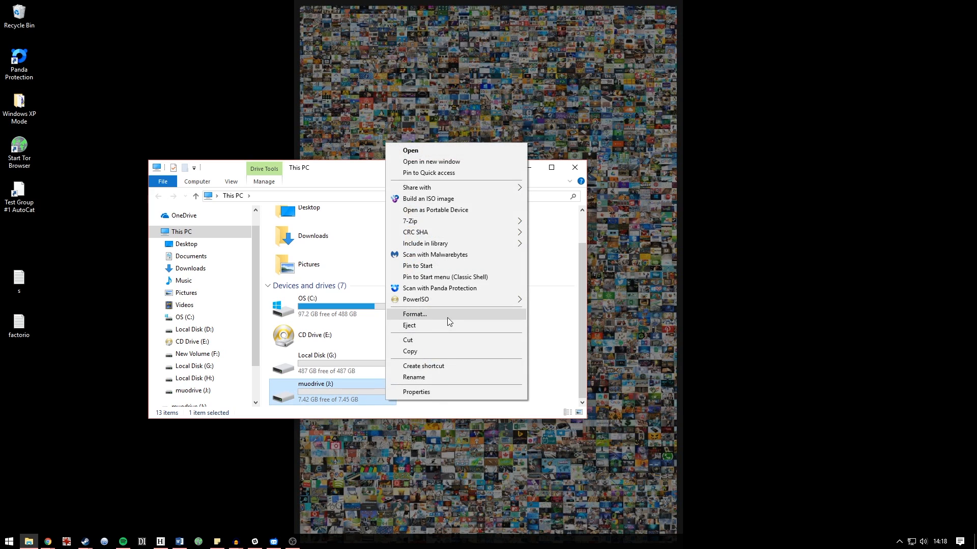
mouse_move(430, 319)
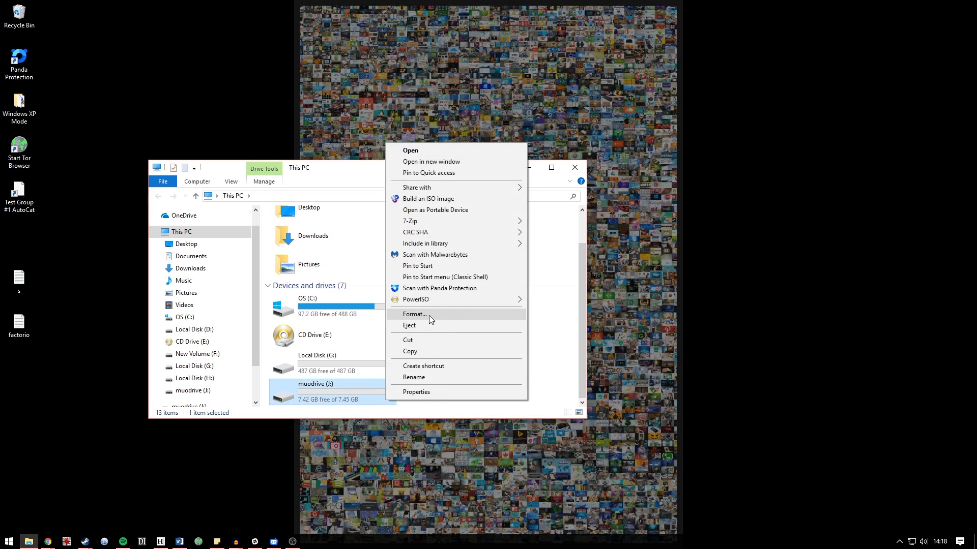
left_click(415, 314)
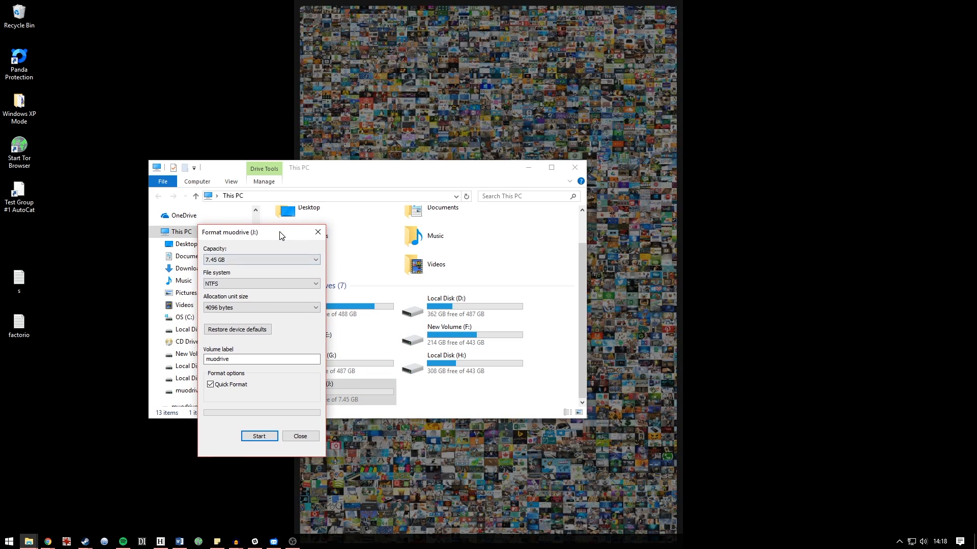
mouse_move(254, 238)
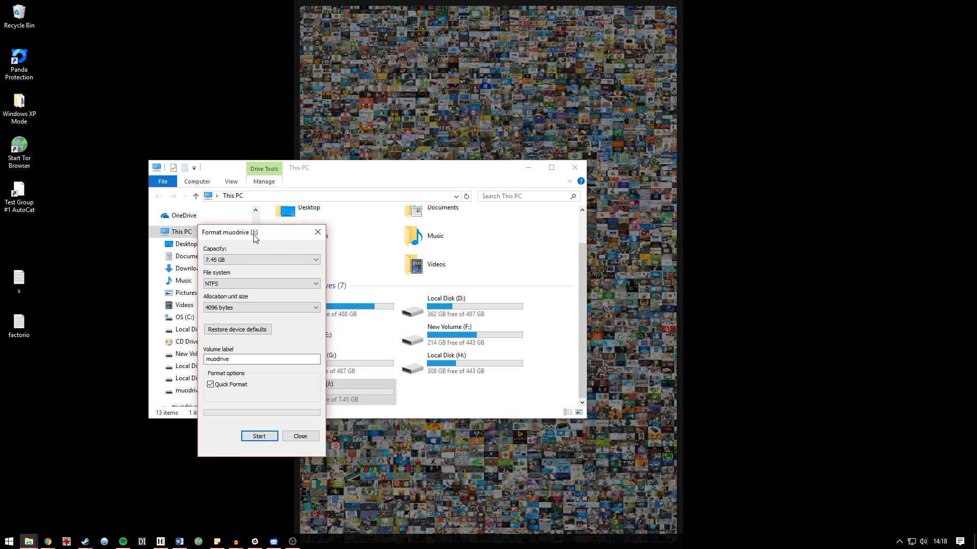
mouse_move(278, 253)
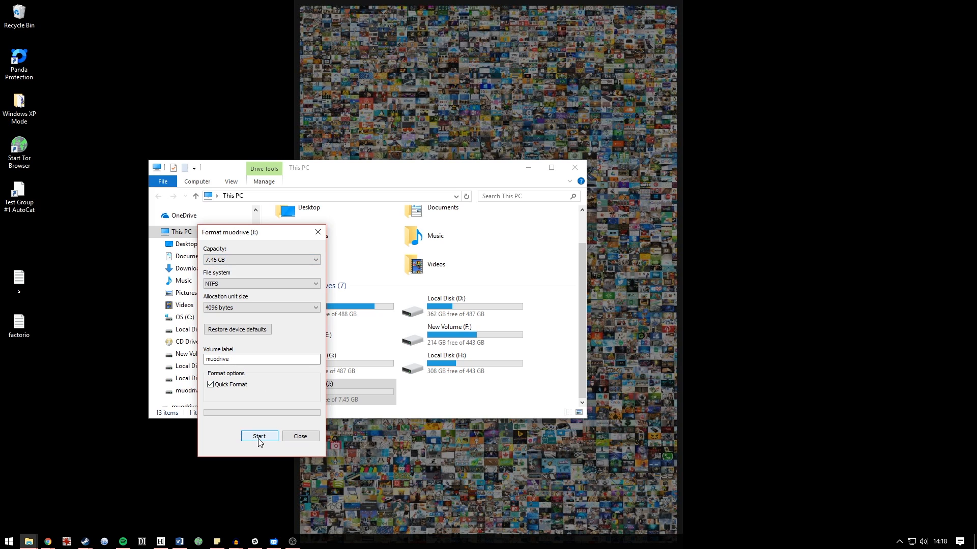
Quick-format muodrive (J:) as NTFS, confirm the data-loss warning and close on completion
left_click(259, 436)
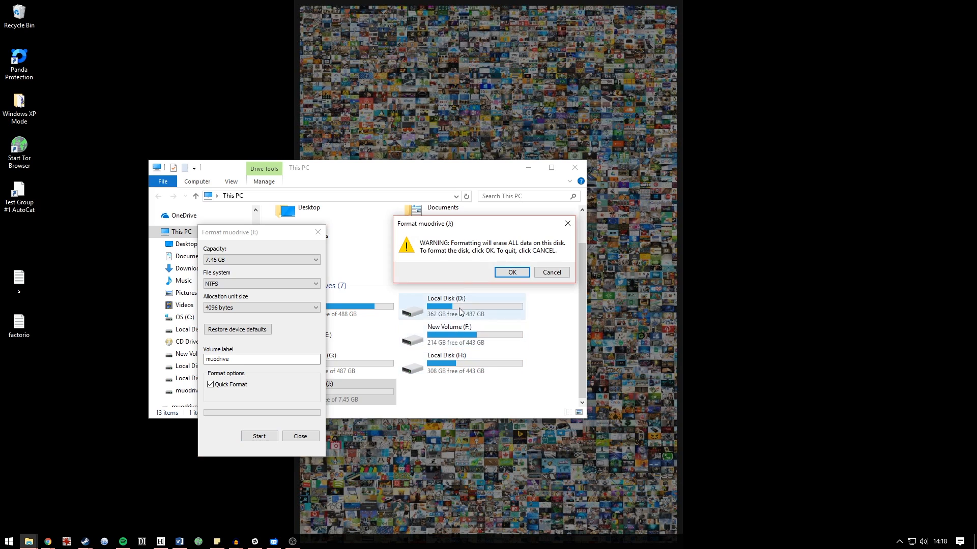
left_click(511, 272)
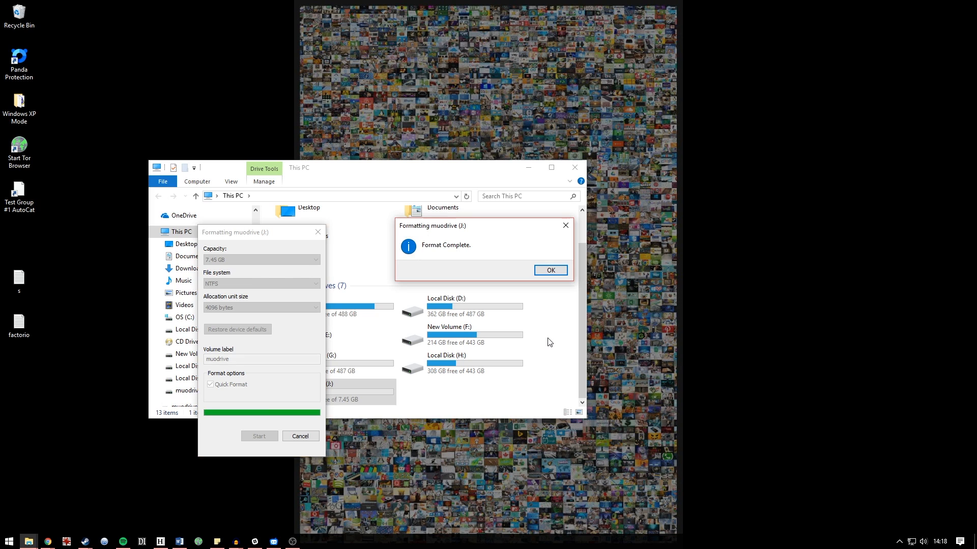
mouse_move(425, 238)
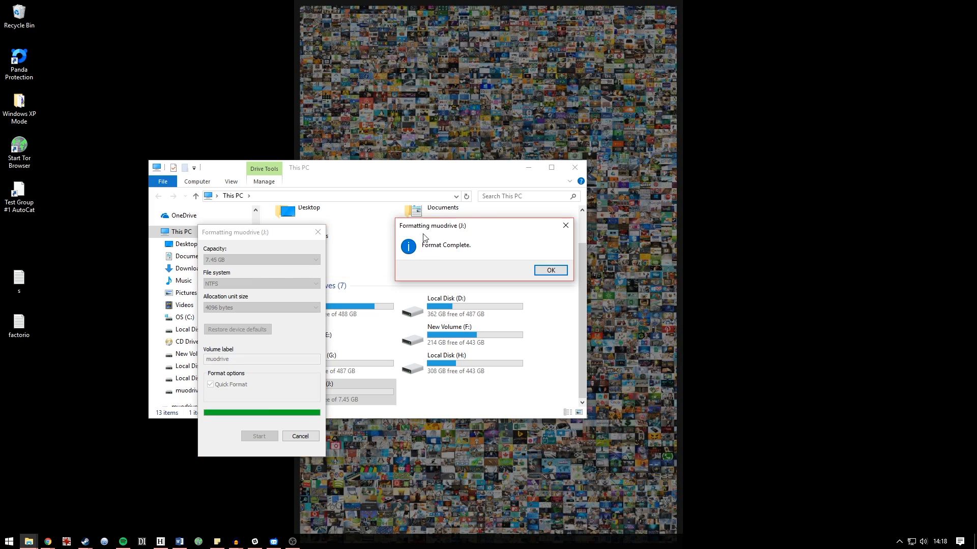
left_click(549, 269)
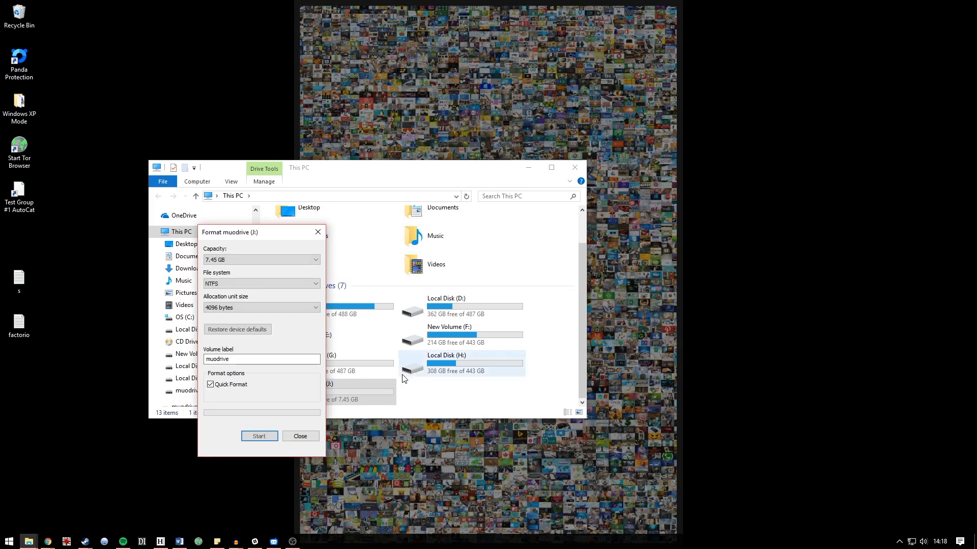
left_click(300, 436)
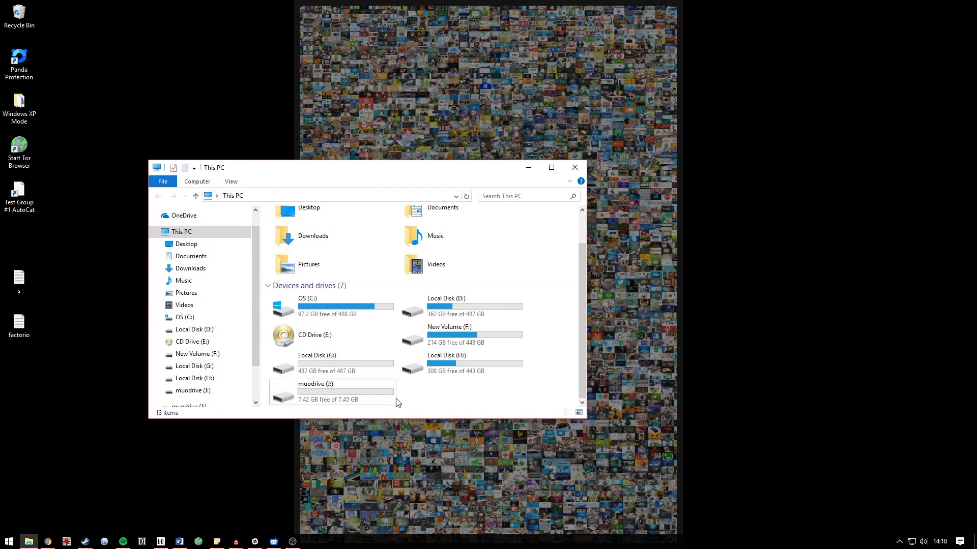
mouse_move(666, 329)
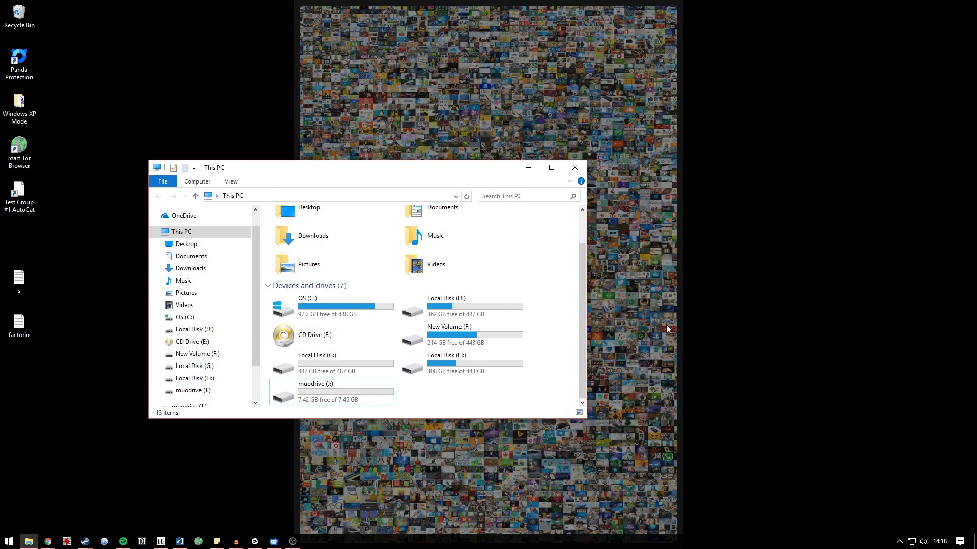